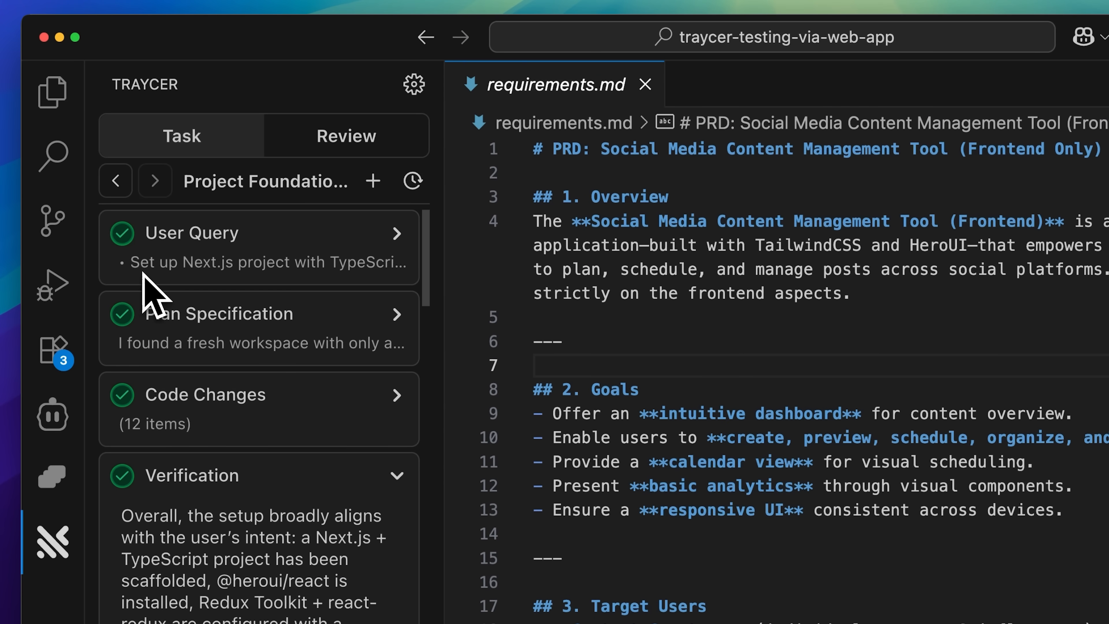
{"action": "mouse_move", "coordinate": [135, 269]}
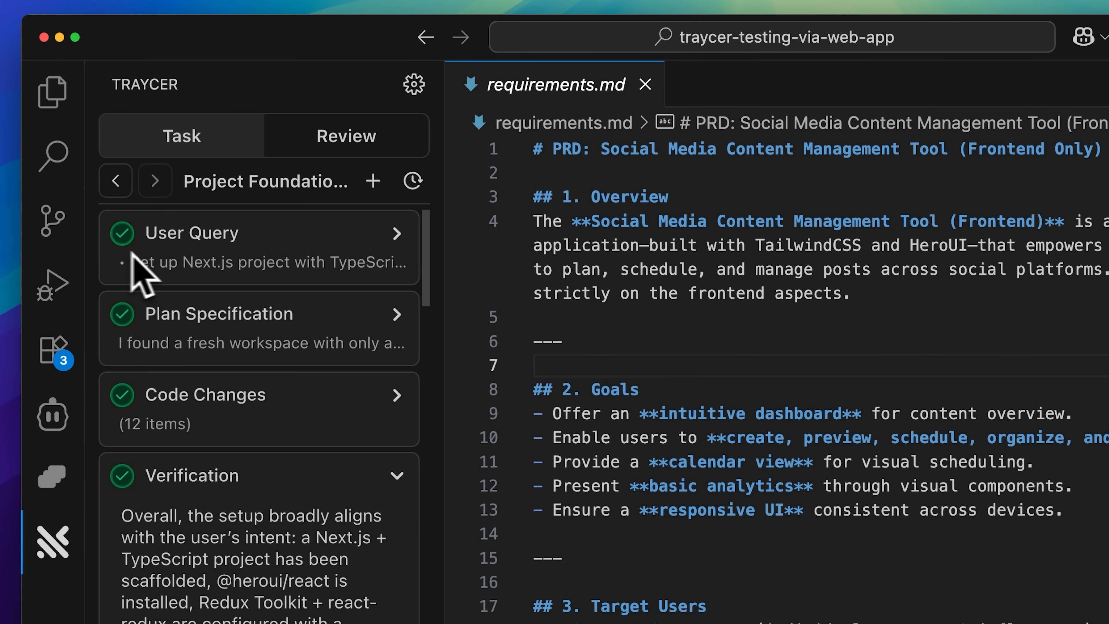
Step: Expand the Project Foundation task's Code Changes, including the file with 50 added lines
{"action": "left_click", "coordinate": [196, 232]}
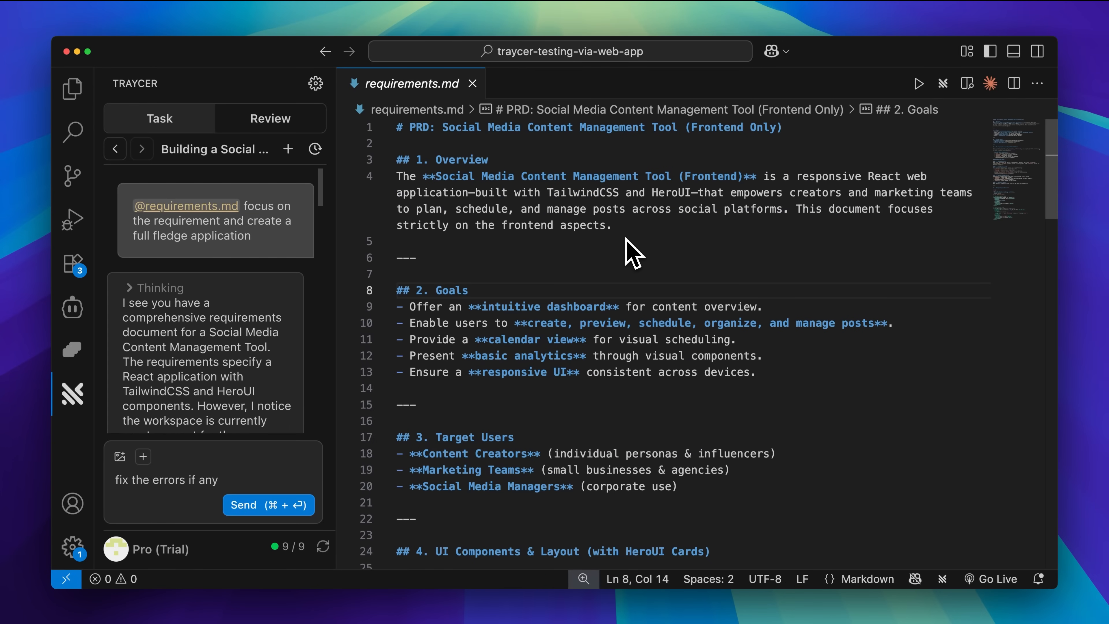
{"action": "scroll", "scroll_direction": "down", "scroll_amount": 3}
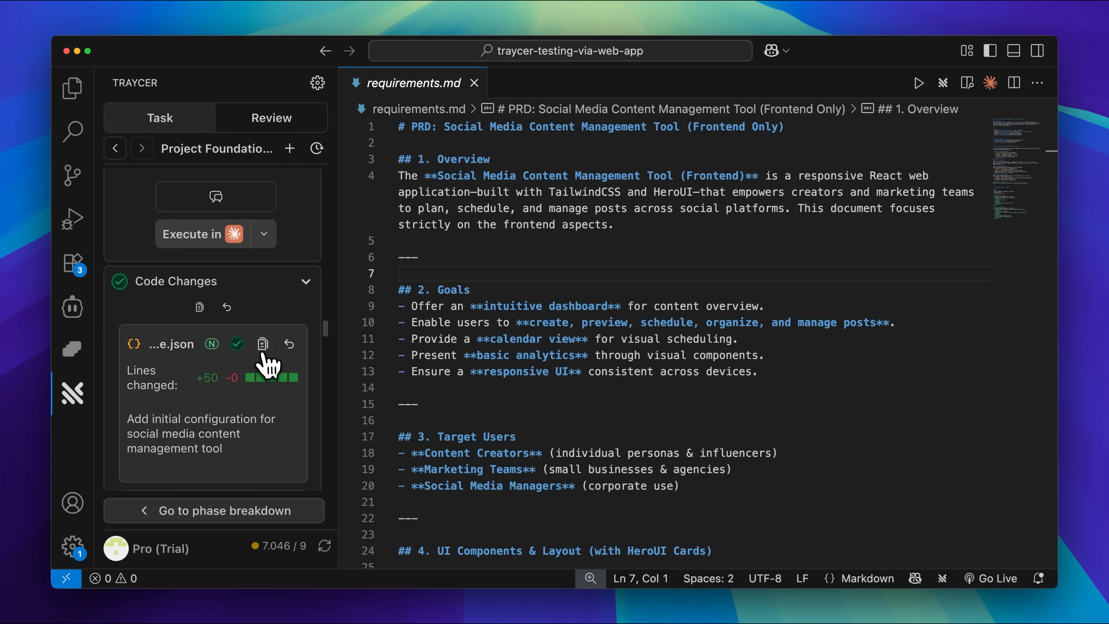
{"action": "left_click", "coordinate": [262, 345]}
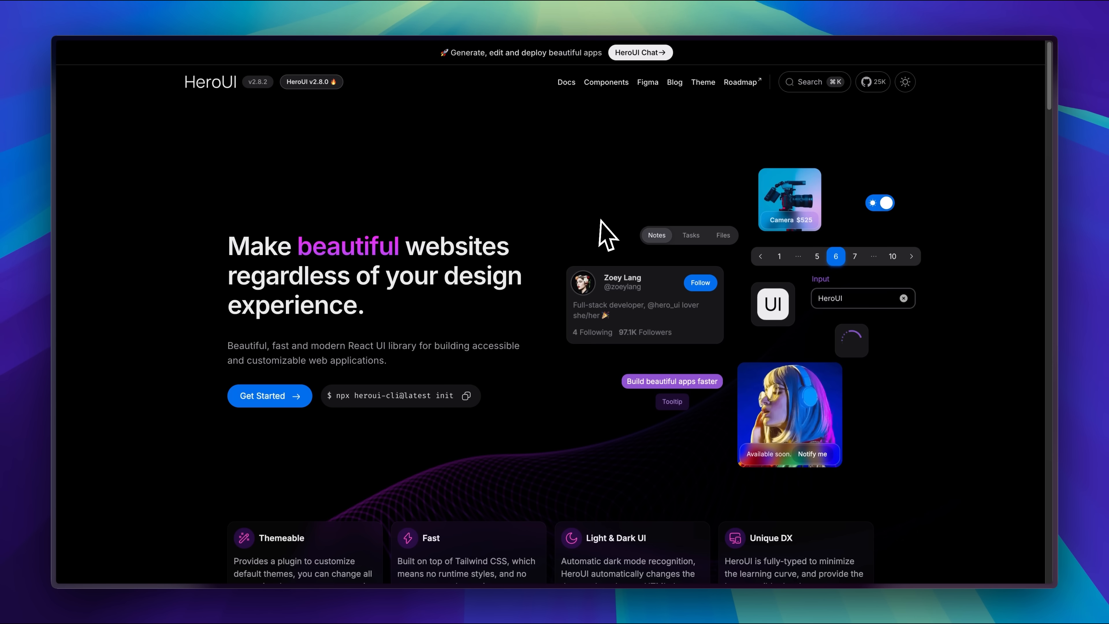
Step: Scroll the HeroUI homepage to the themes section with the Tailwind plugin example
{"action": "scroll", "scroll_direction": "down", "scroll_amount": 3}
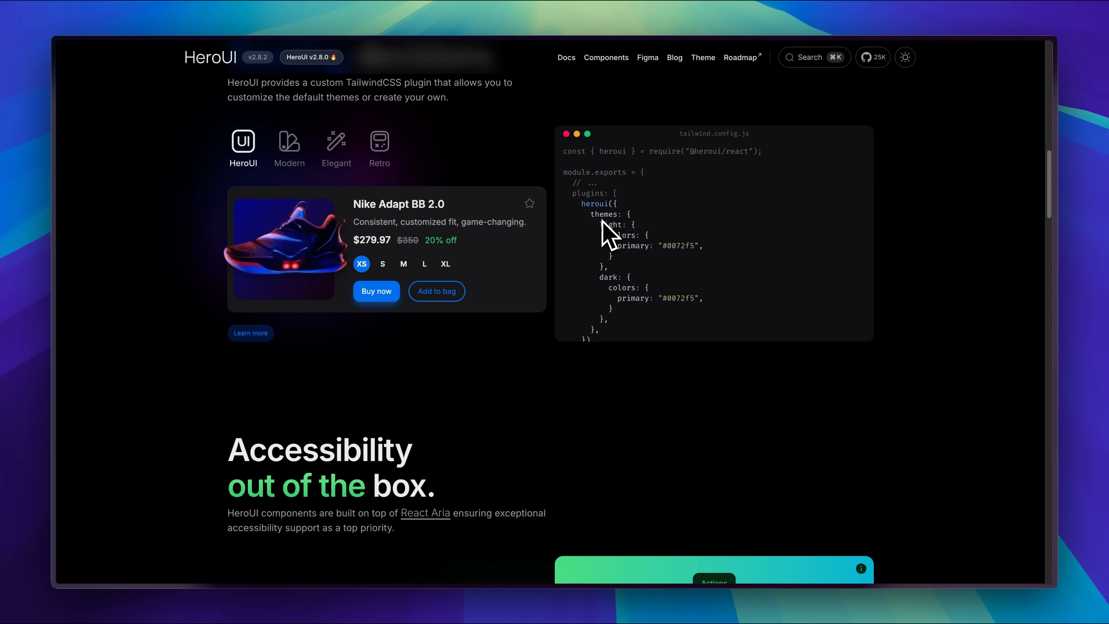
{"action": "scroll", "scroll_direction": "up", "scroll_amount": 3}
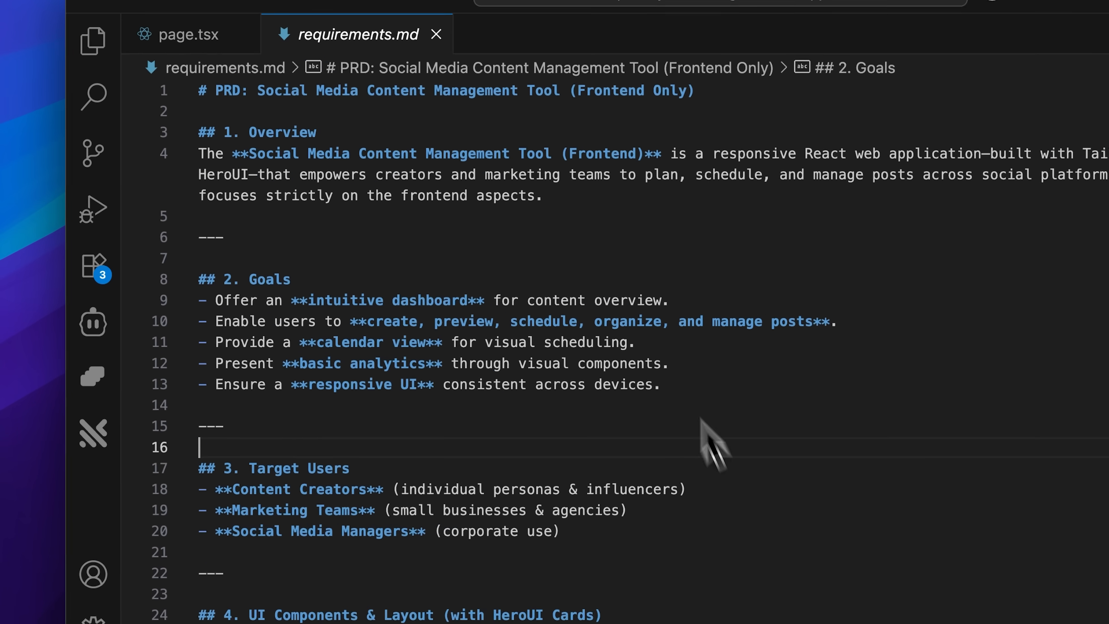
{"action": "left_click", "coordinate": [93, 266]}
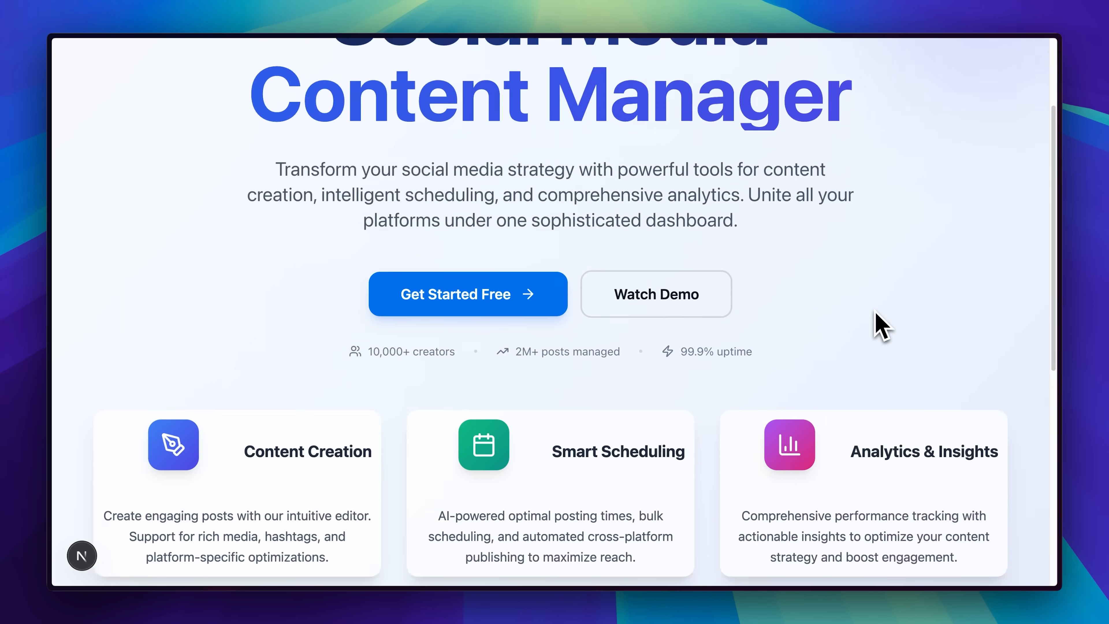
{"action": "scroll", "scroll_direction": "up", "scroll_amount": 3}
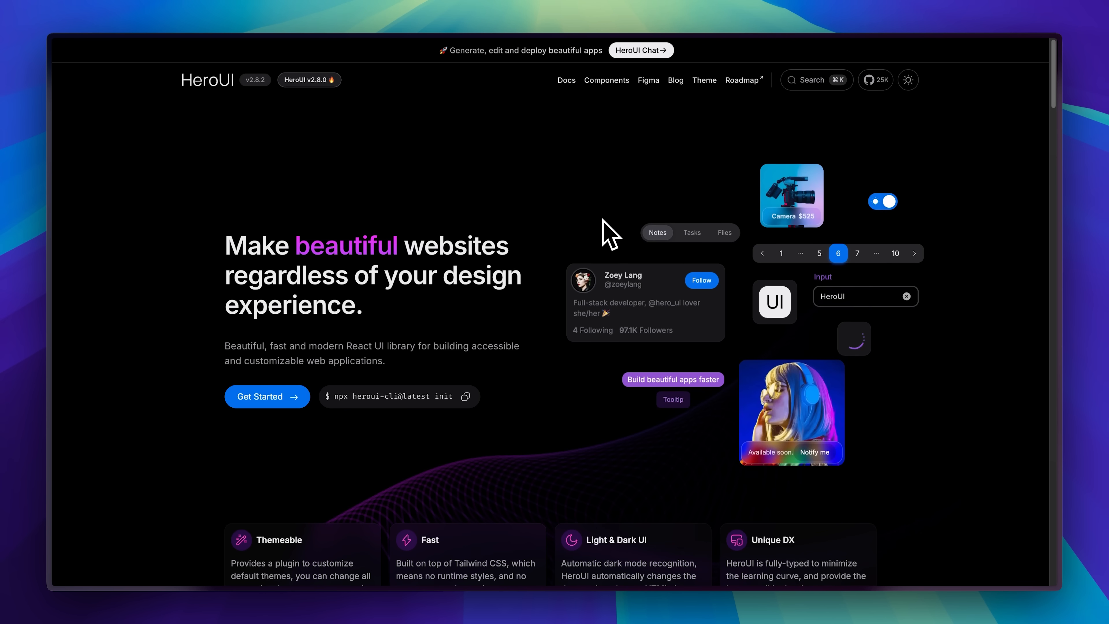
Step: Scroll through the shadcn/ui Examples, past the exercise minutes chart and subscription form
{"action": "scroll", "scroll_direction": "down", "scroll_amount": 3}
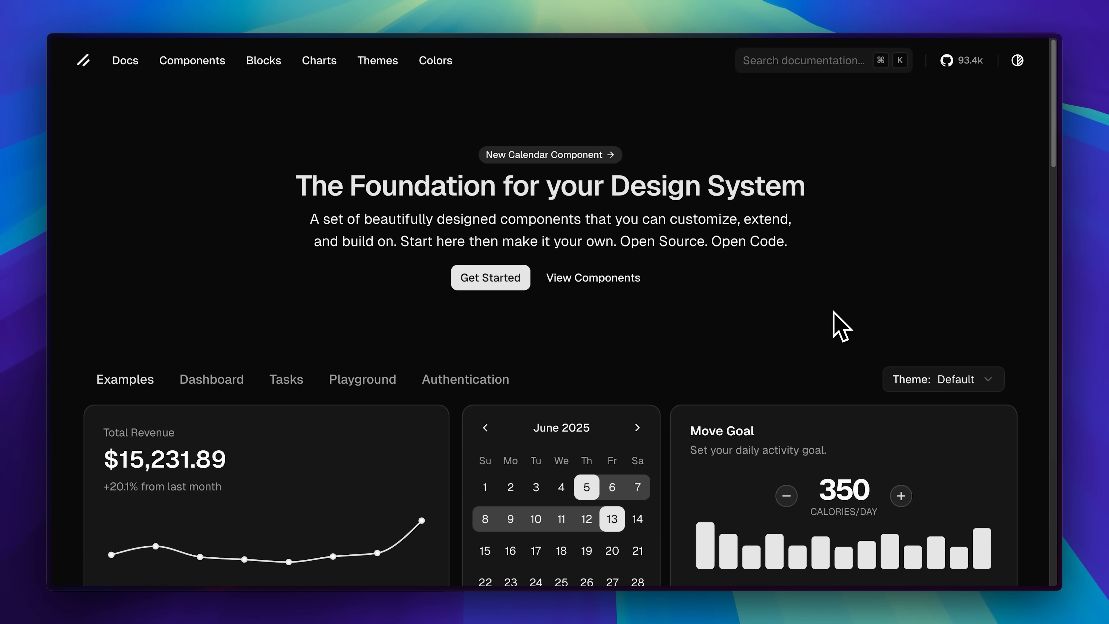
{"action": "scroll", "scroll_direction": "down", "scroll_amount": 3}
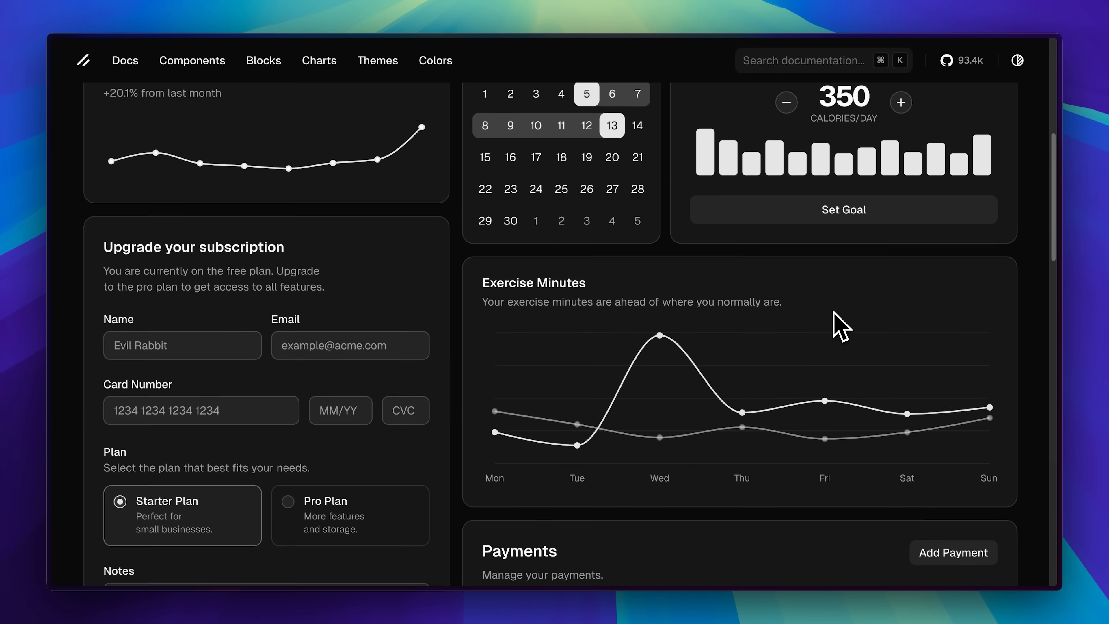
{"action": "scroll", "scroll_direction": "down", "scroll_amount": 3}
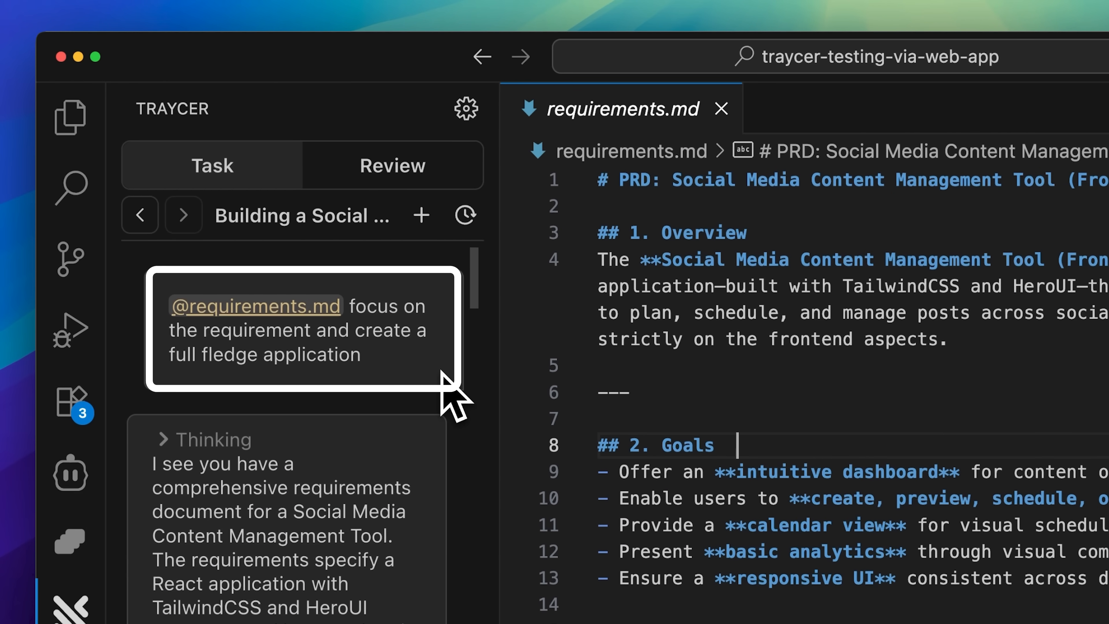
Step: Scroll the Traycer chat through its clarifying questions on structure, state and persistence
{"action": "scroll", "scroll_direction": "down", "scroll_amount": 3}
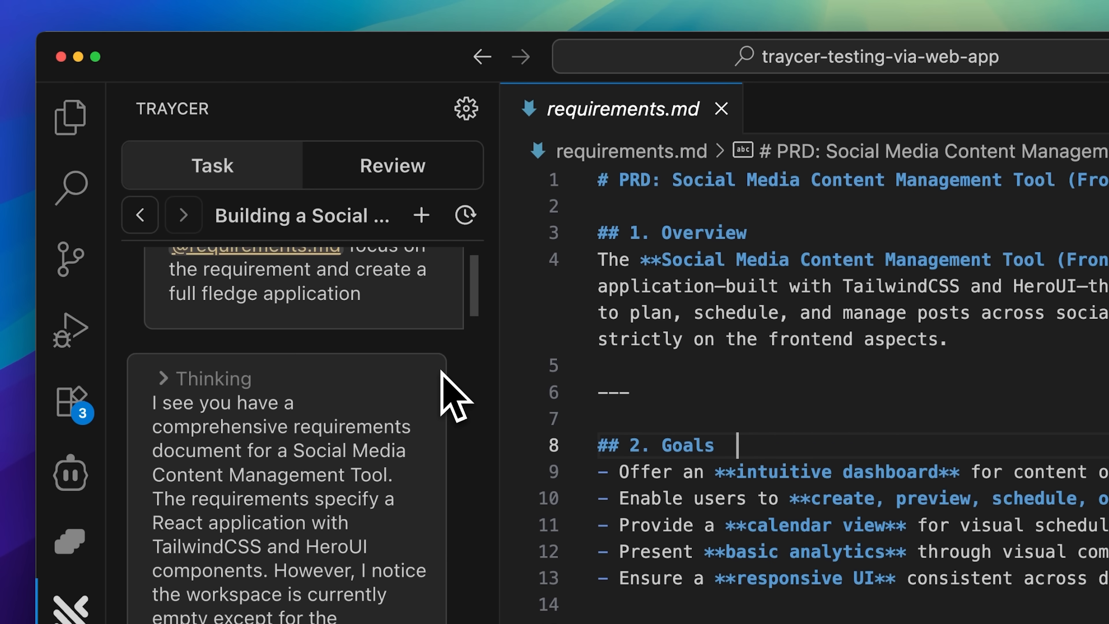
{"action": "scroll", "scroll_direction": "down", "scroll_amount": 3}
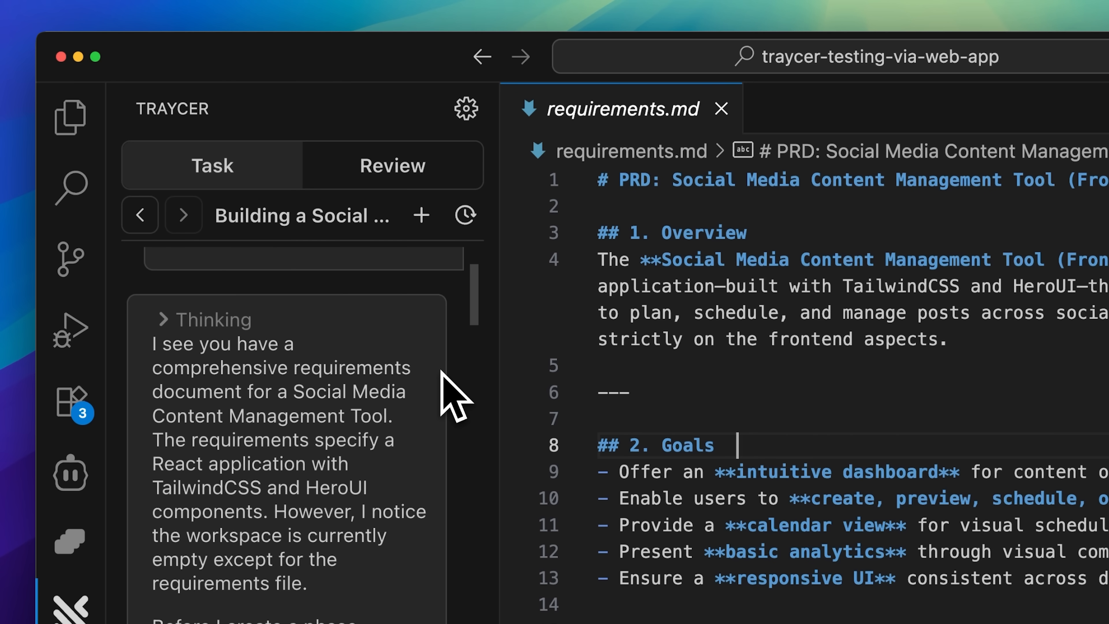
{"action": "scroll", "scroll_direction": "down", "scroll_amount": 3}
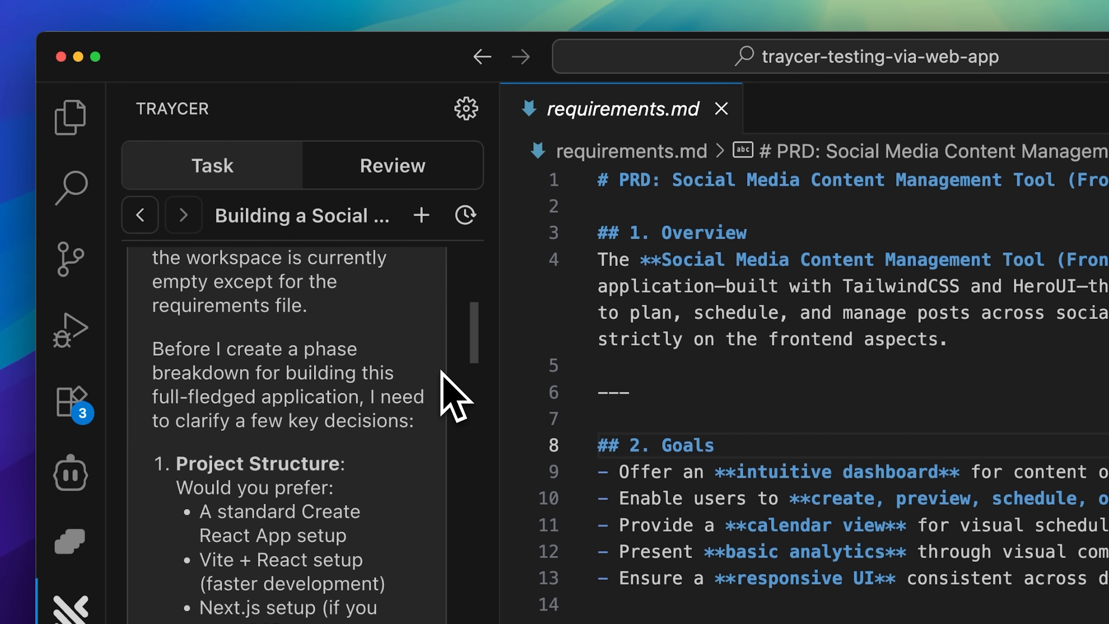
{"action": "scroll", "scroll_direction": "down", "scroll_amount": 3}
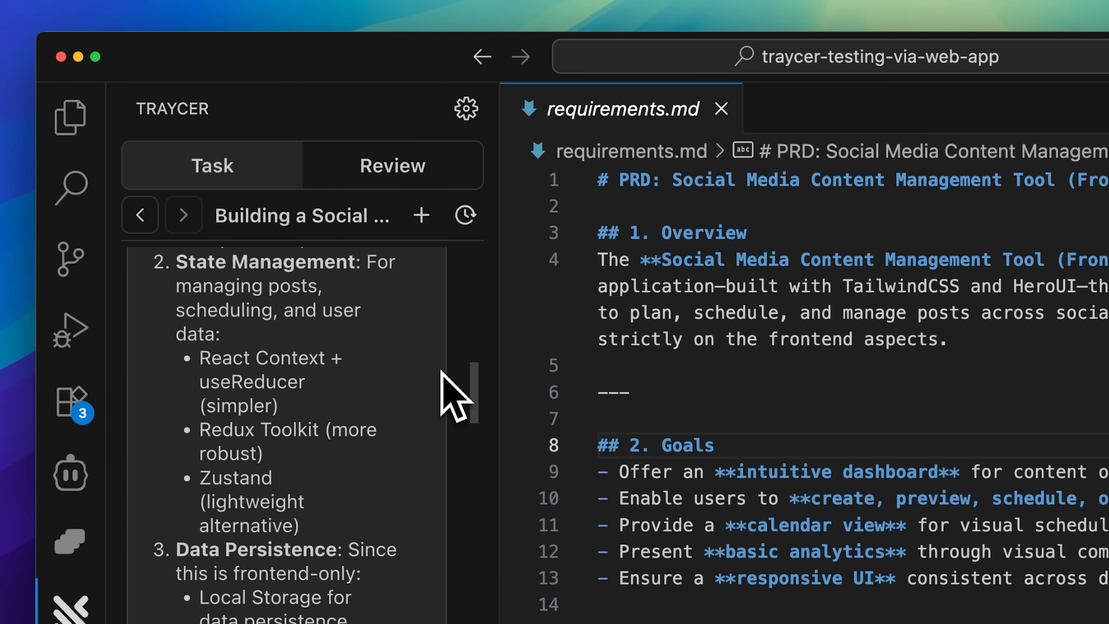
{"action": "scroll", "scroll_direction": "down", "scroll_amount": 3}
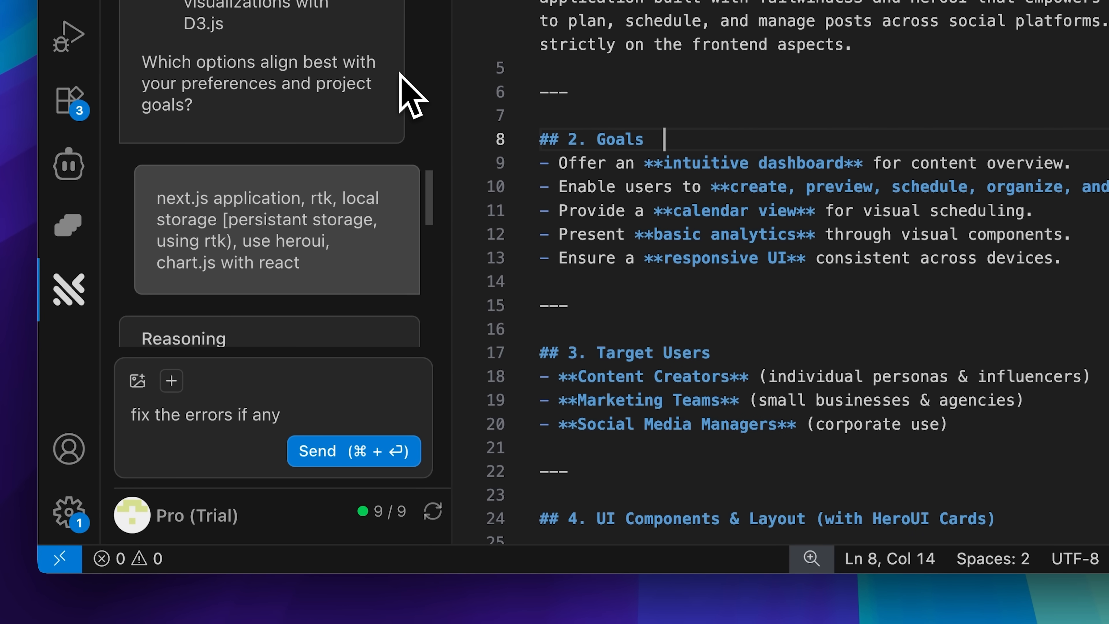
{"action": "mouse_move", "coordinate": [394, 244]}
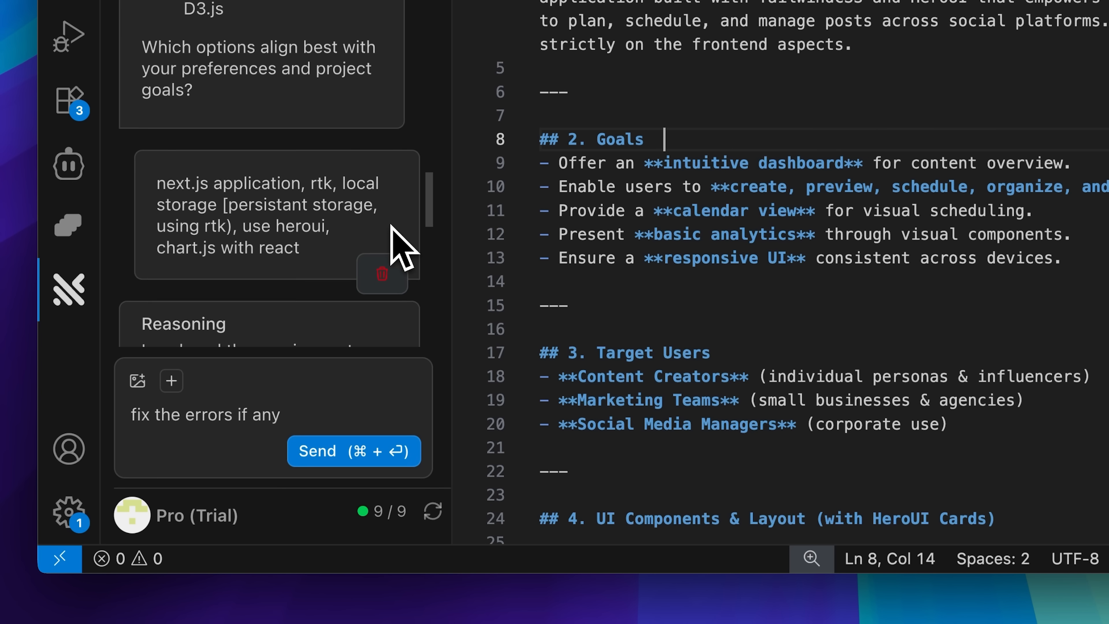
Step: Scroll past the stack Reasoning and show the full phase breakdown of the plan
{"action": "scroll", "scroll_direction": "down", "scroll_amount": 3}
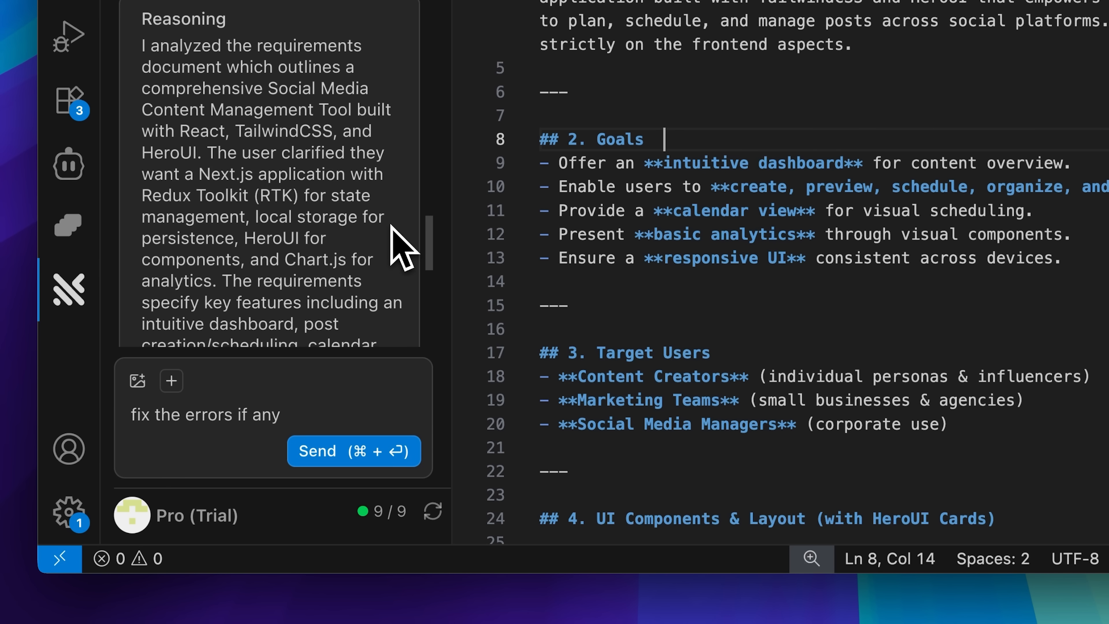
{"action": "scroll", "scroll_direction": "down", "scroll_amount": 3}
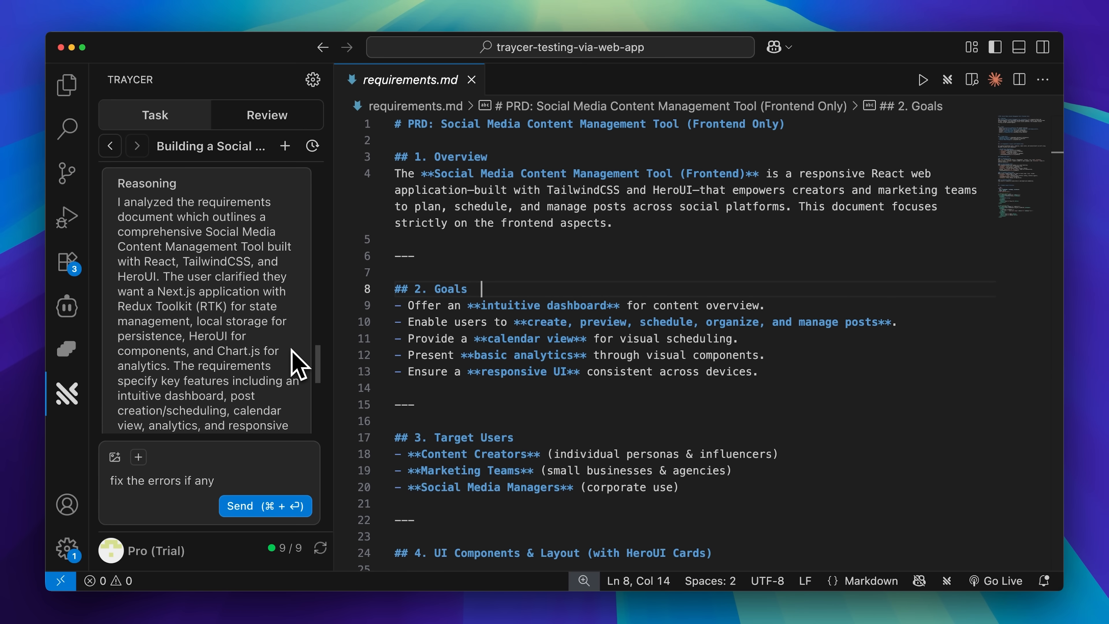
{"action": "scroll", "scroll_direction": "down", "scroll_amount": 3}
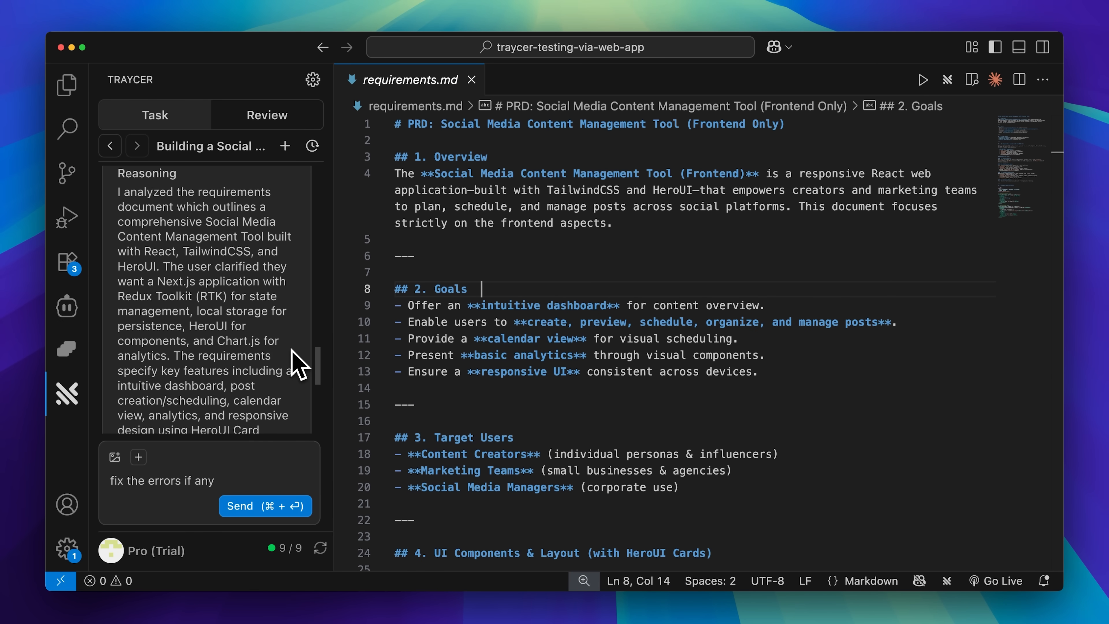
{"action": "left_click", "coordinate": [265, 506]}
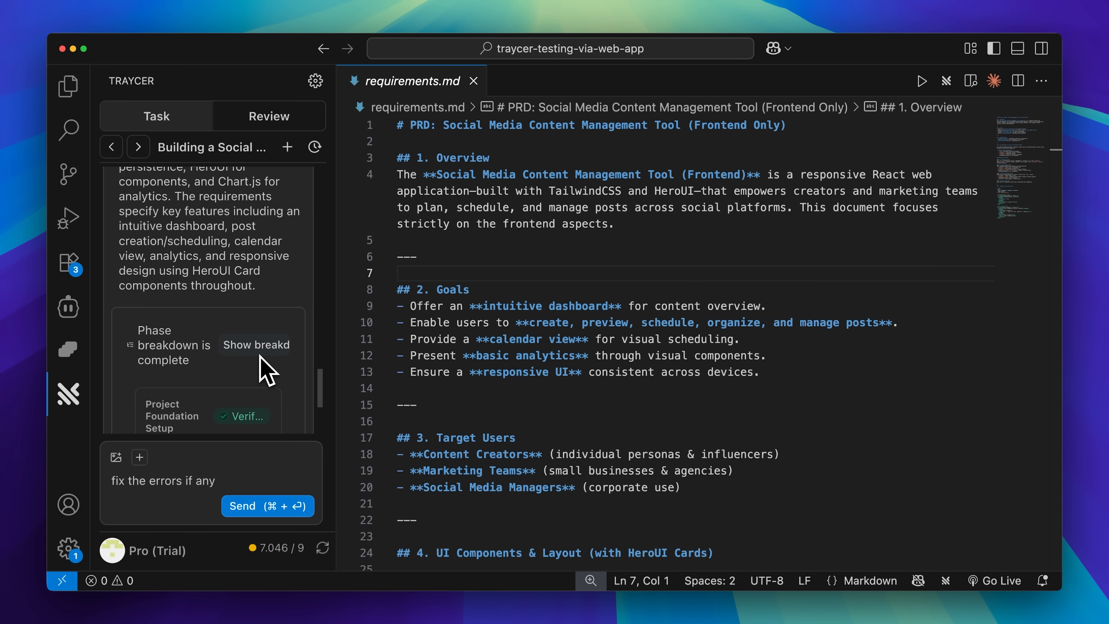
{"action": "left_click", "coordinate": [255, 345]}
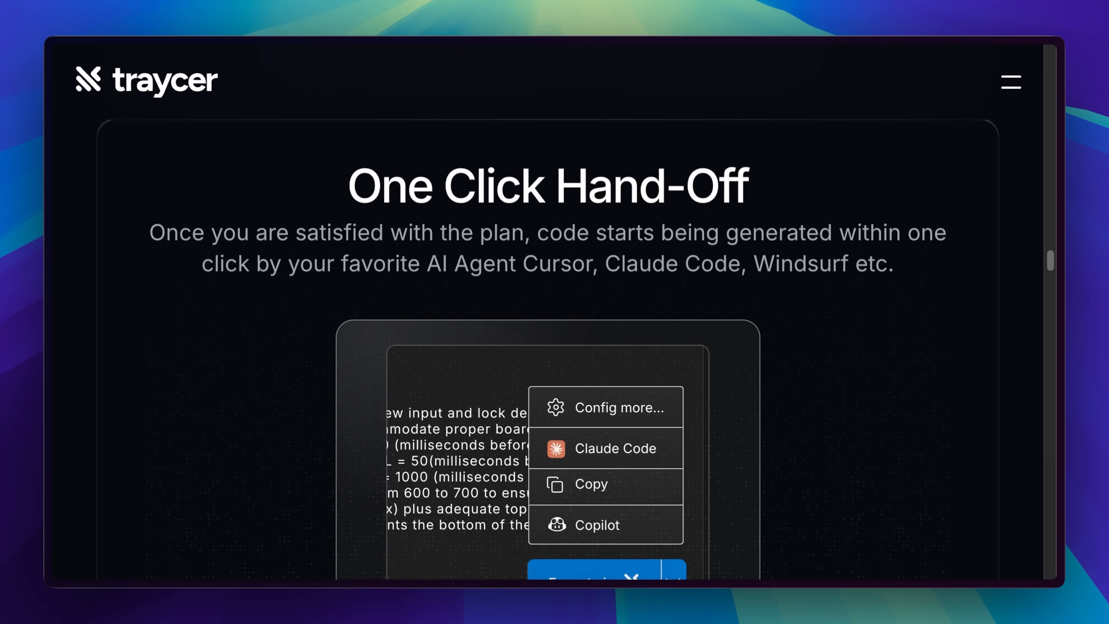
Step: Scroll the Traycer homepage from One Click Hand-Off to the AI agents integration section
{"action": "scroll", "scroll_direction": "down", "scroll_amount": 3}
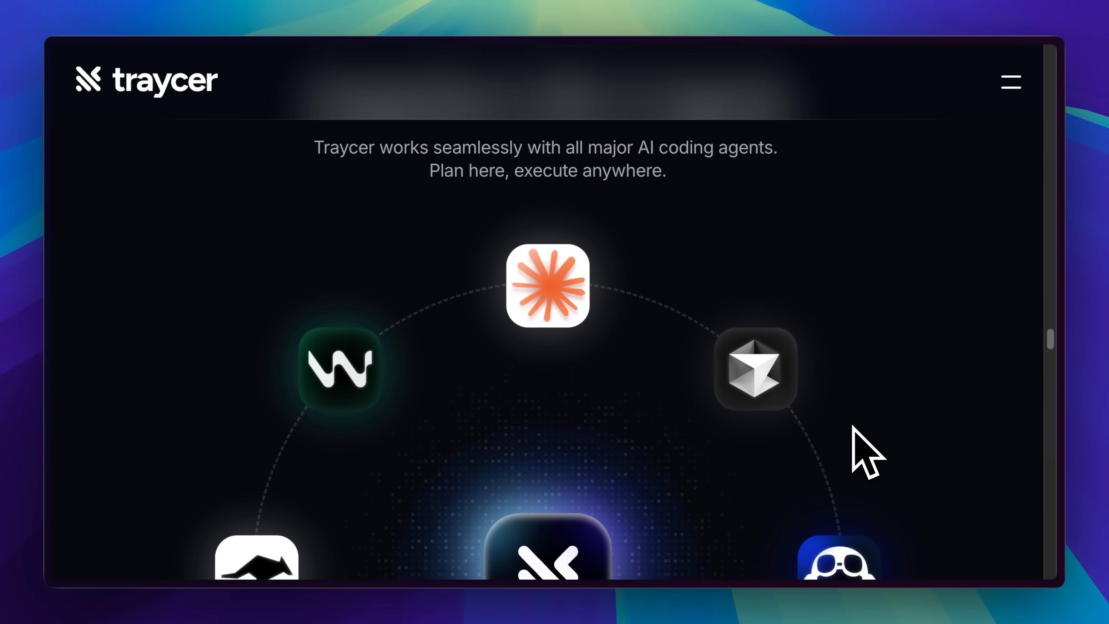
{"action": "scroll", "scroll_direction": "down", "scroll_amount": 3}
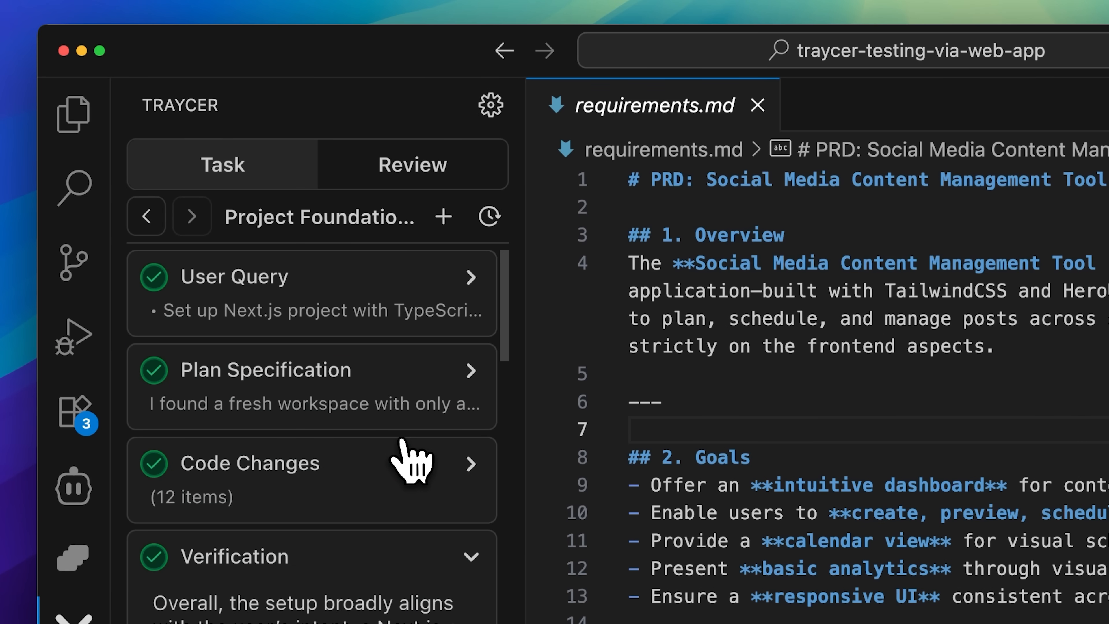
{"action": "mouse_move", "coordinate": [271, 427]}
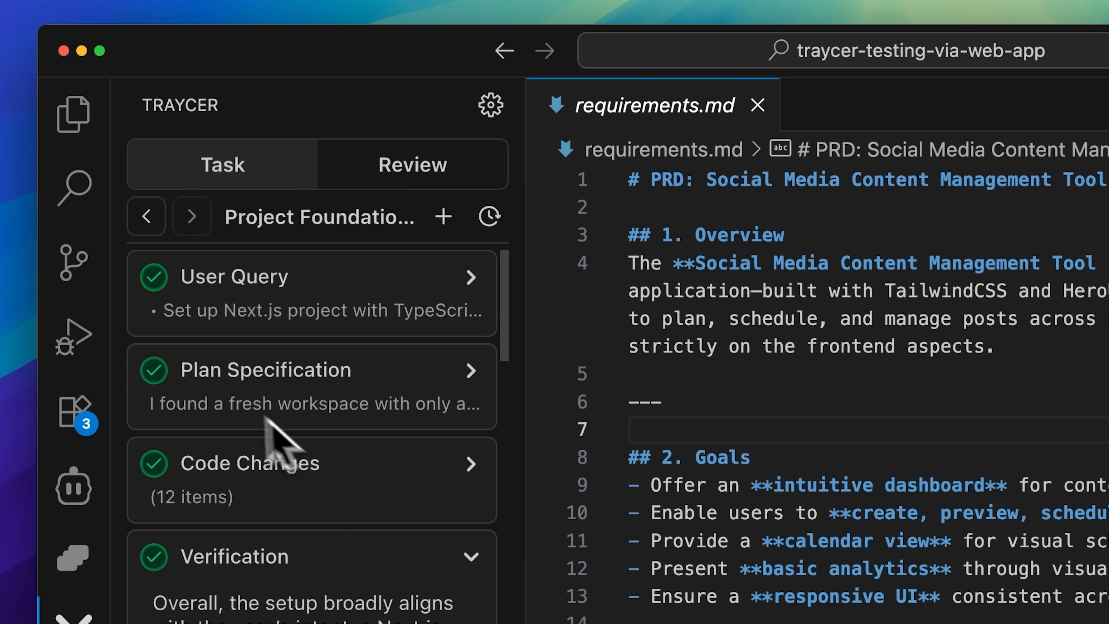
{"action": "mouse_move", "coordinate": [161, 304]}
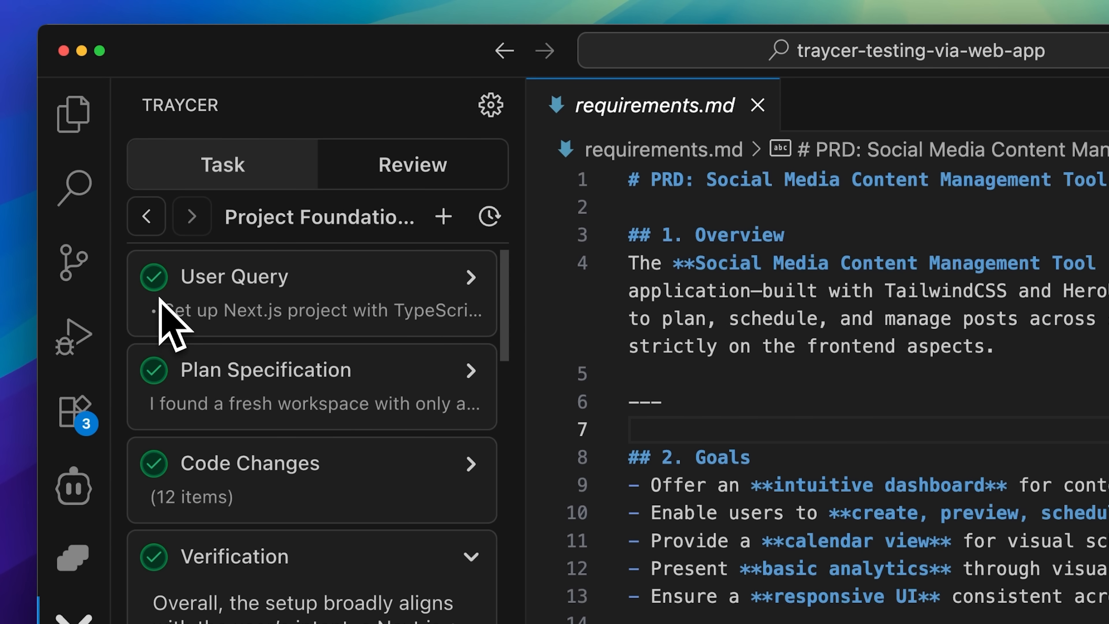
Step: Expand the phase's user query and scroll its Observations and file changes, package.json and postcss.config.js
{"action": "left_click", "coordinate": [258, 277]}
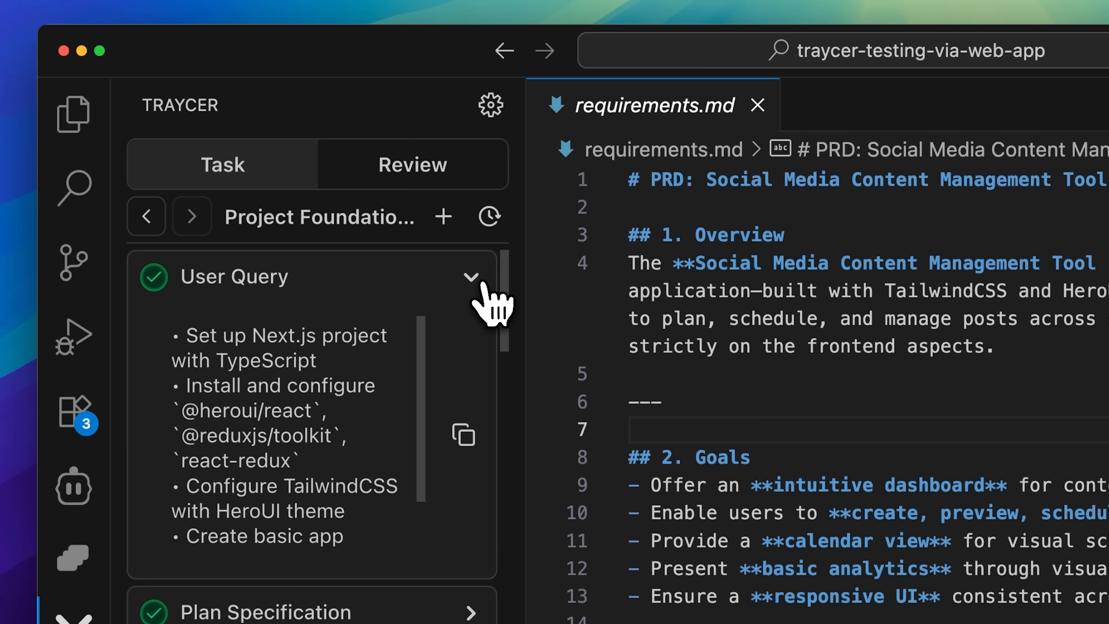
{"action": "mouse_move", "coordinate": [459, 393]}
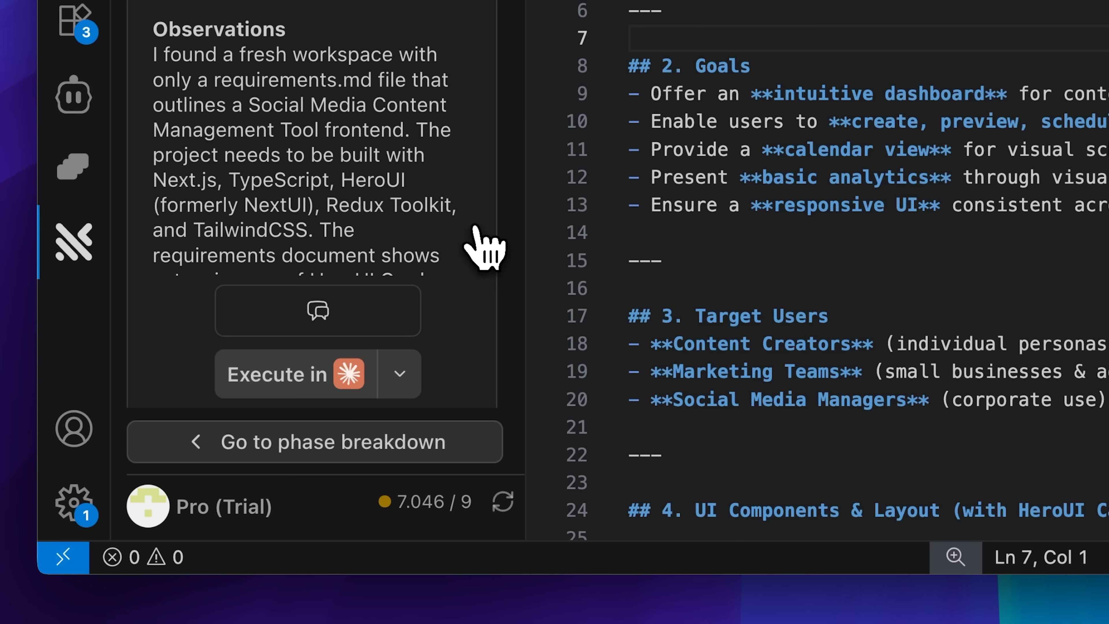
{"action": "scroll", "scroll_direction": "down", "scroll_amount": 3}
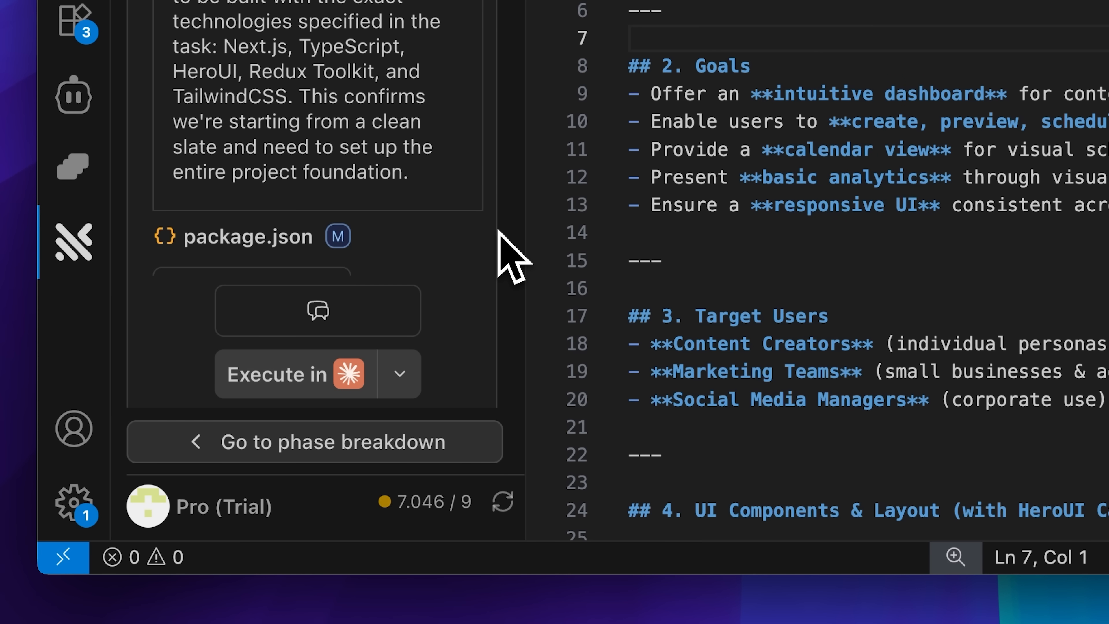
{"action": "scroll", "scroll_direction": "down", "scroll_amount": 3}
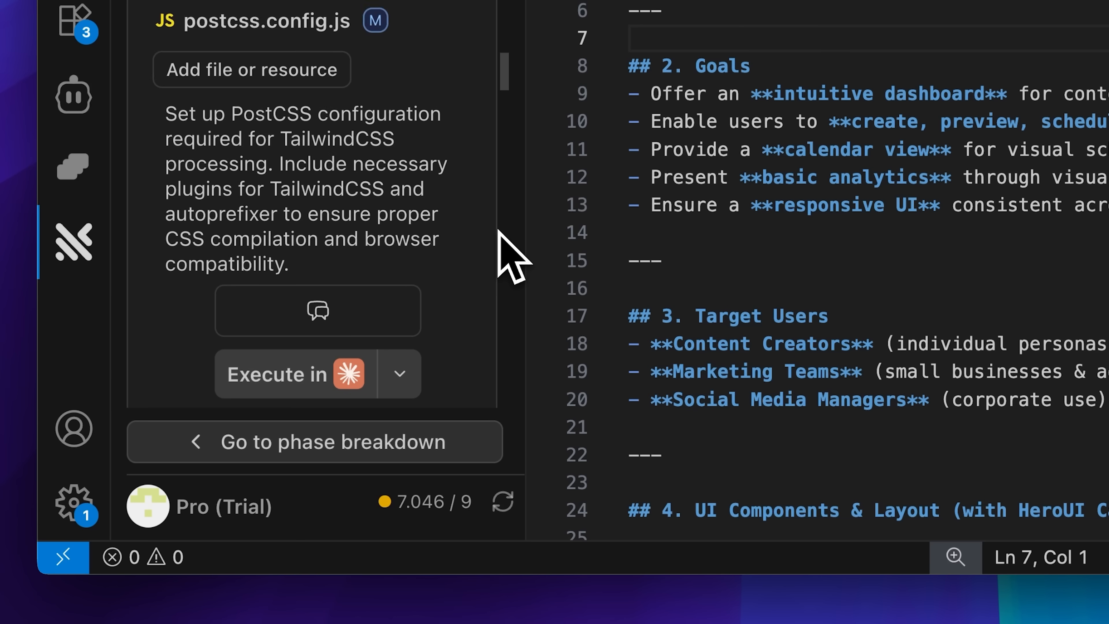
{"action": "scroll", "scroll_direction": "down", "scroll_amount": 3}
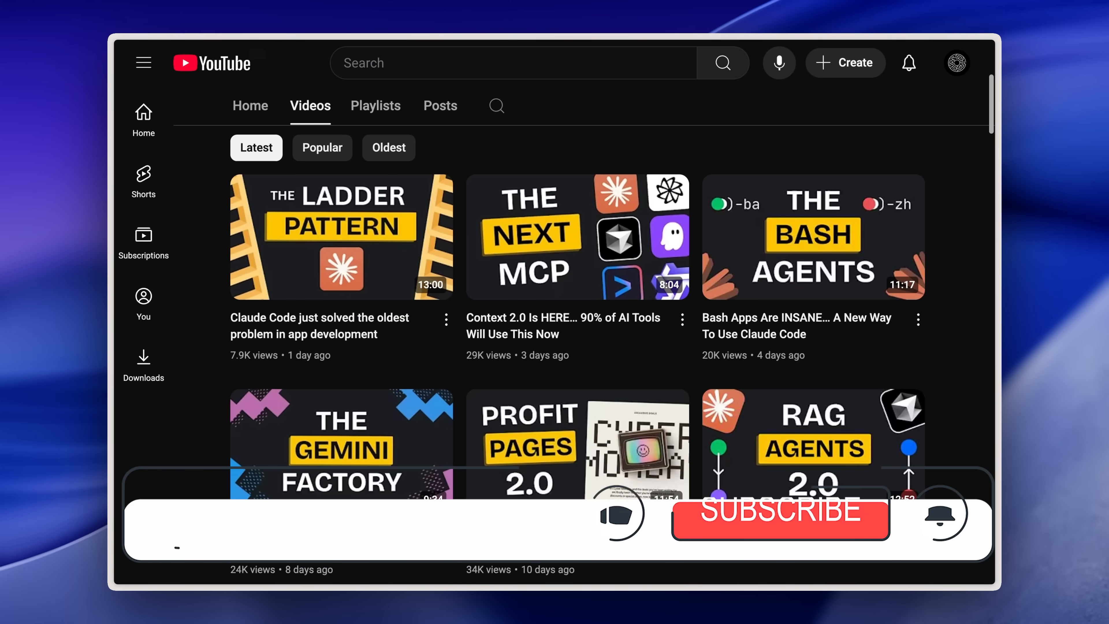
Step: Browse the YouTube channel's Videos tab of Claude Code and AI agent uploads
{"action": "scroll", "scroll_direction": "down", "scroll_amount": 3}
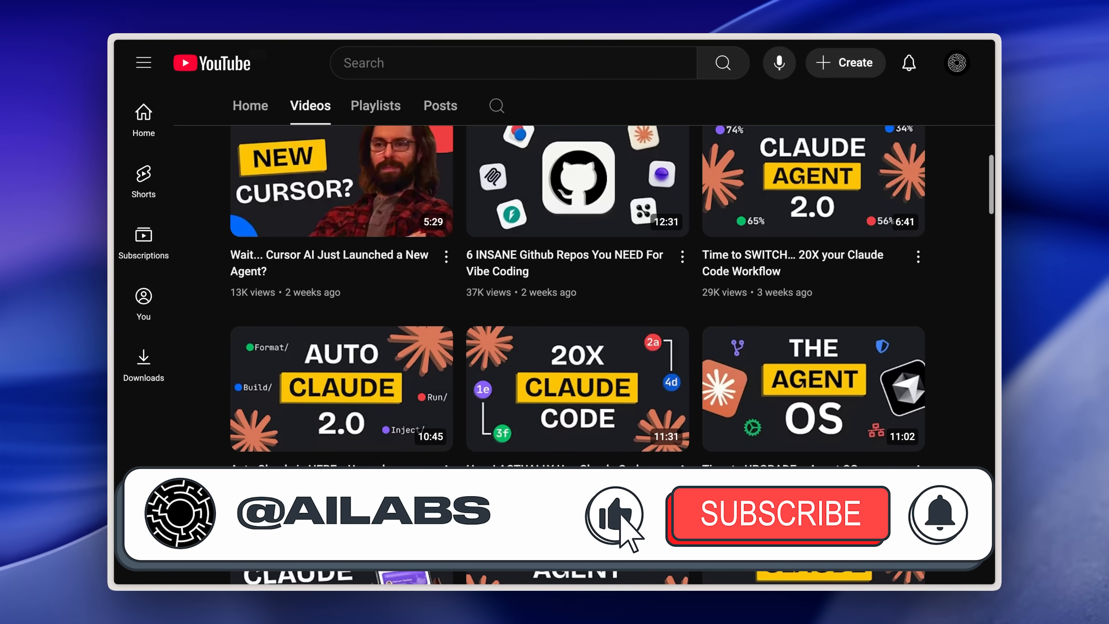
{"action": "left_click", "coordinate": [776, 512]}
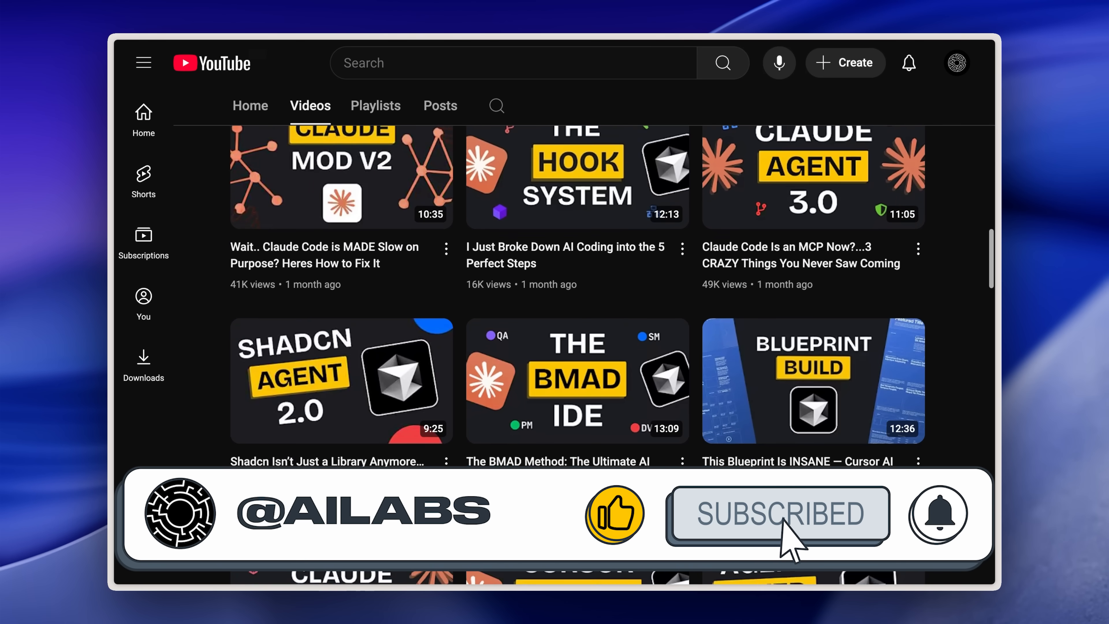
{"action": "scroll", "scroll_direction": "down", "scroll_amount": 3}
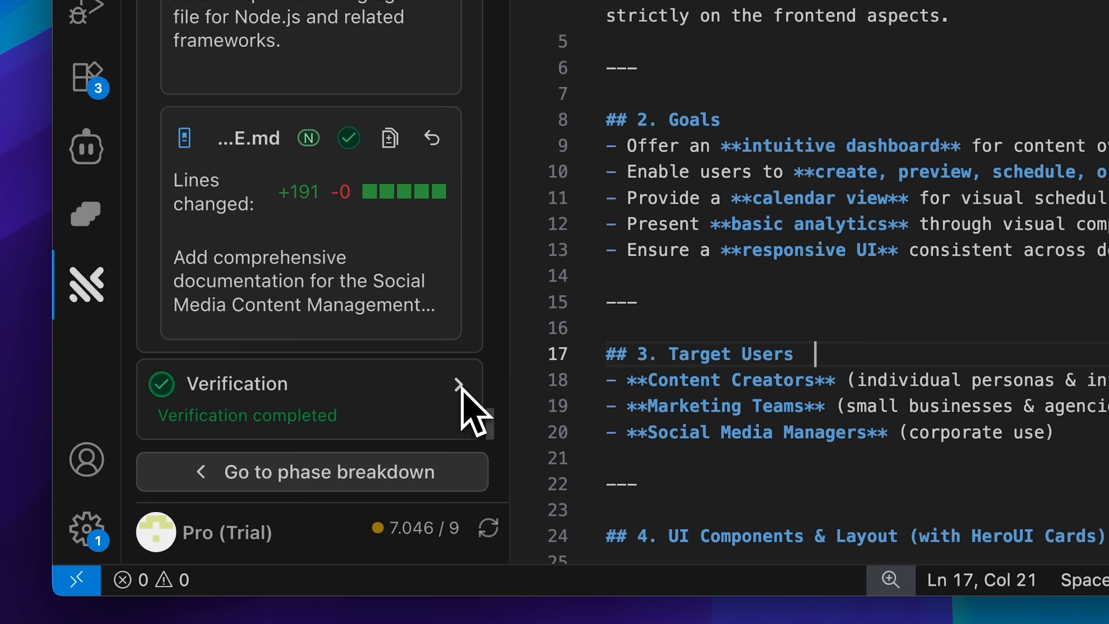
Step: View the phase's completed verification results after the 191-line documentation change
{"action": "left_click", "coordinate": [458, 388]}
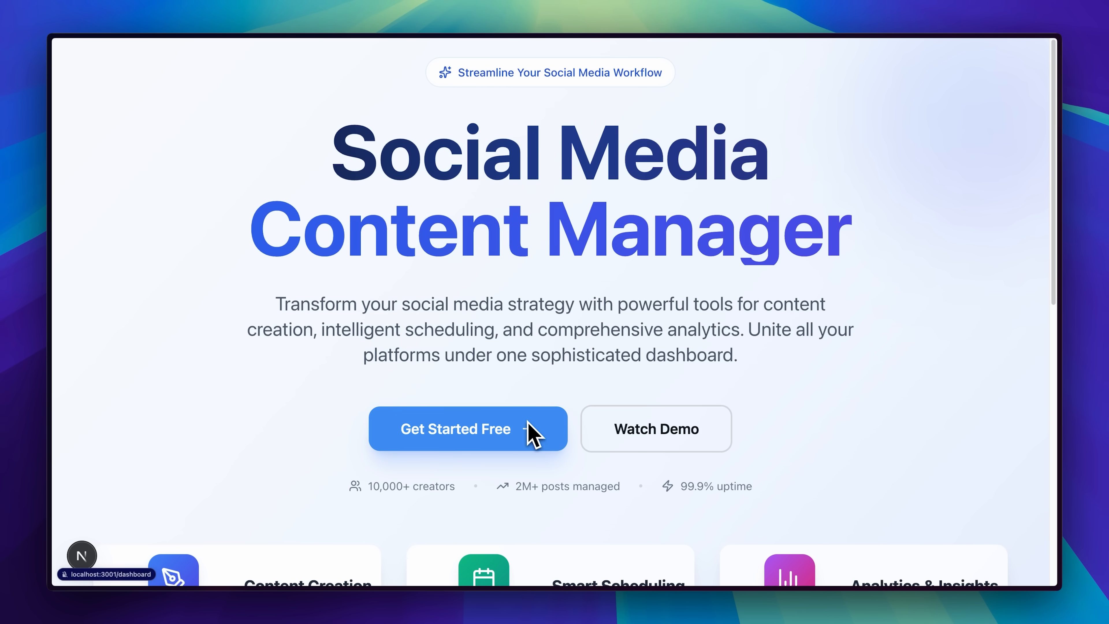
Step: Enter the dashboard via Get Started Free, create the 'traycer' Facebook post, and find it under Recent Posts
{"action": "left_click", "coordinate": [455, 429]}
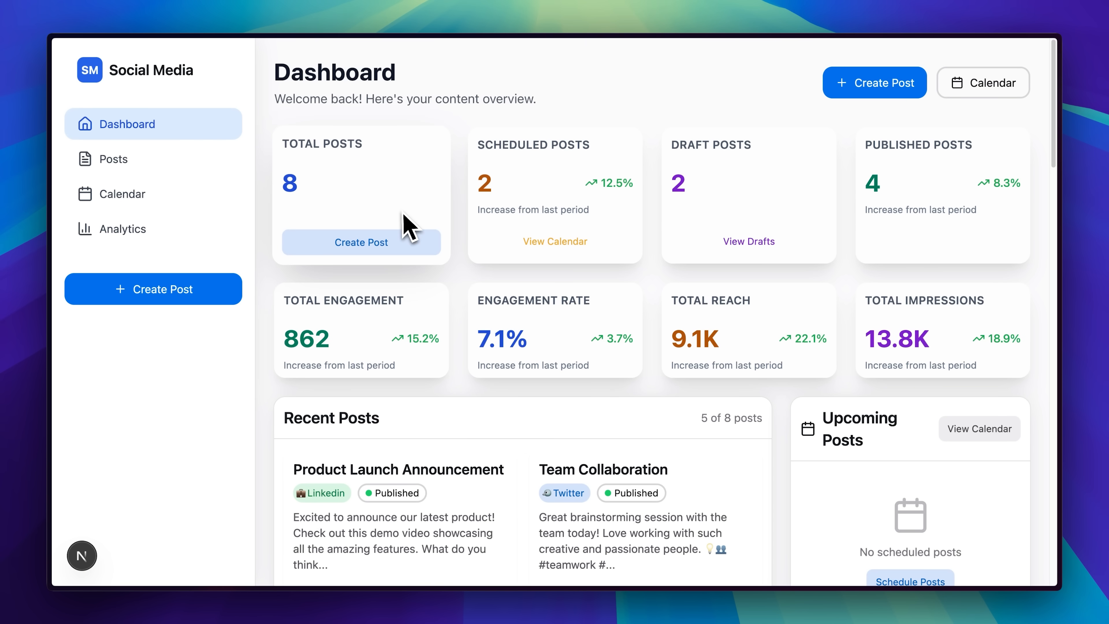
{"action": "mouse_move", "coordinate": [888, 322]}
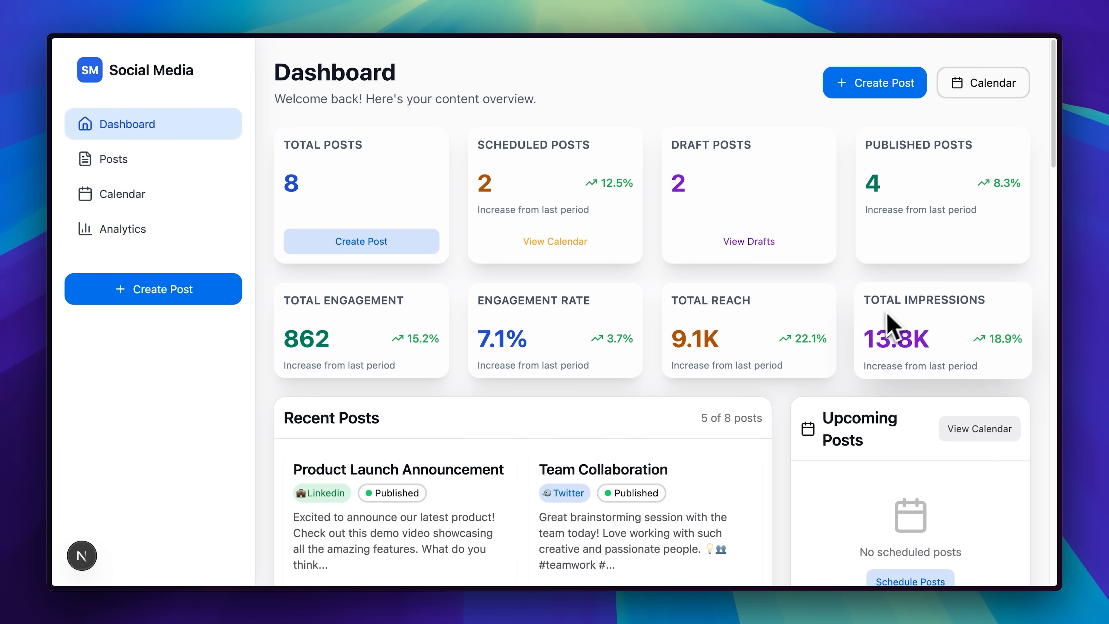
{"action": "left_click", "coordinate": [874, 82]}
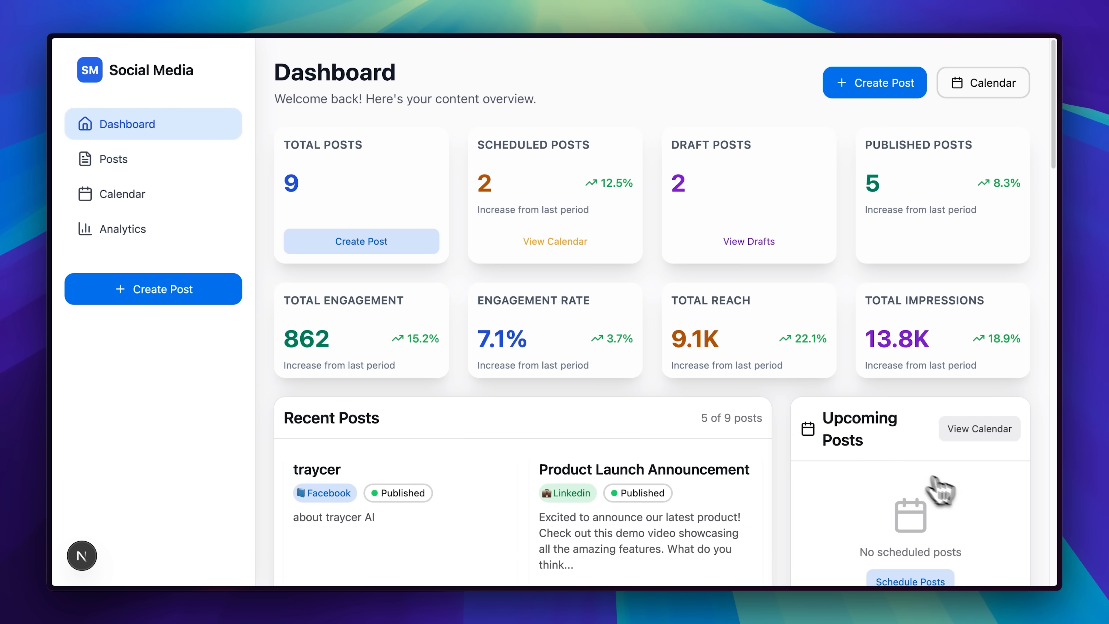
{"action": "scroll", "scroll_direction": "down", "scroll_amount": 3}
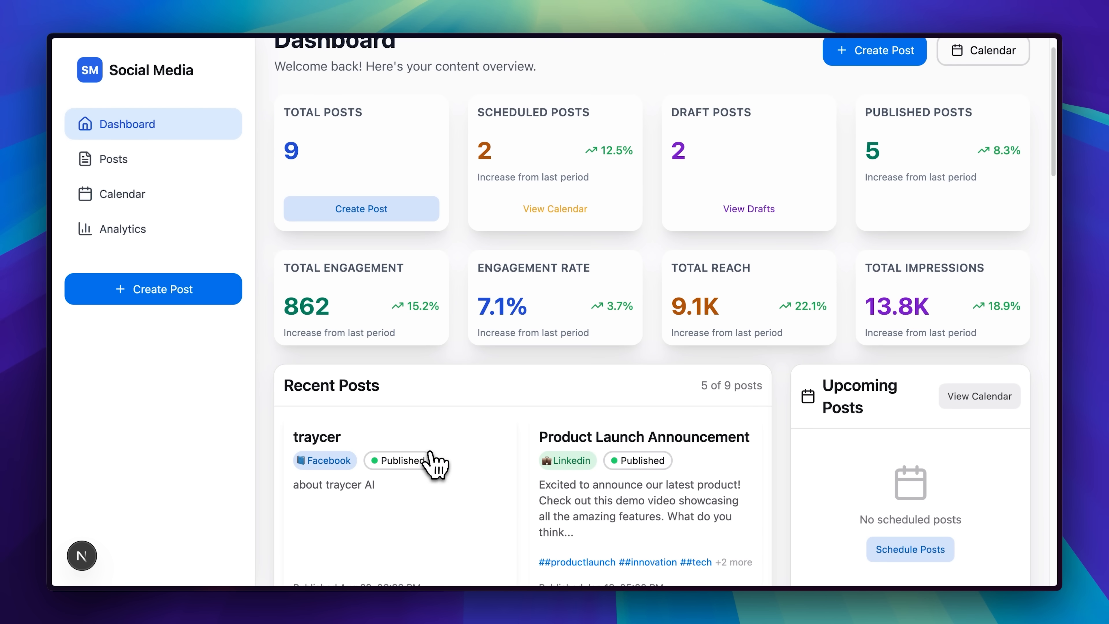
{"action": "scroll", "scroll_direction": "down", "scroll_amount": 3}
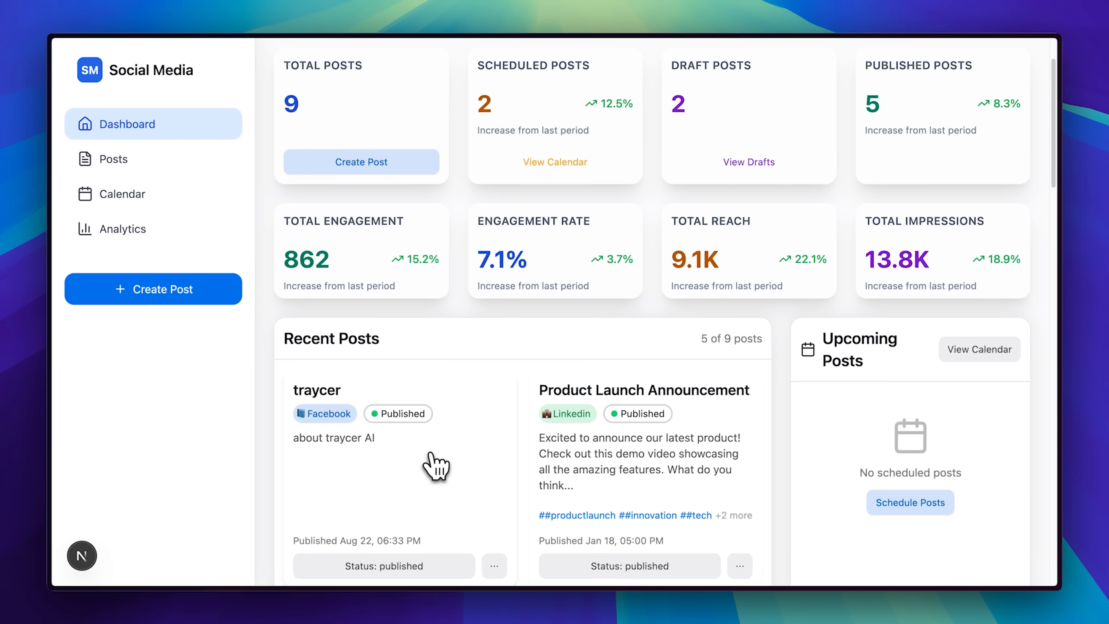
{"action": "left_click", "coordinate": [122, 194]}
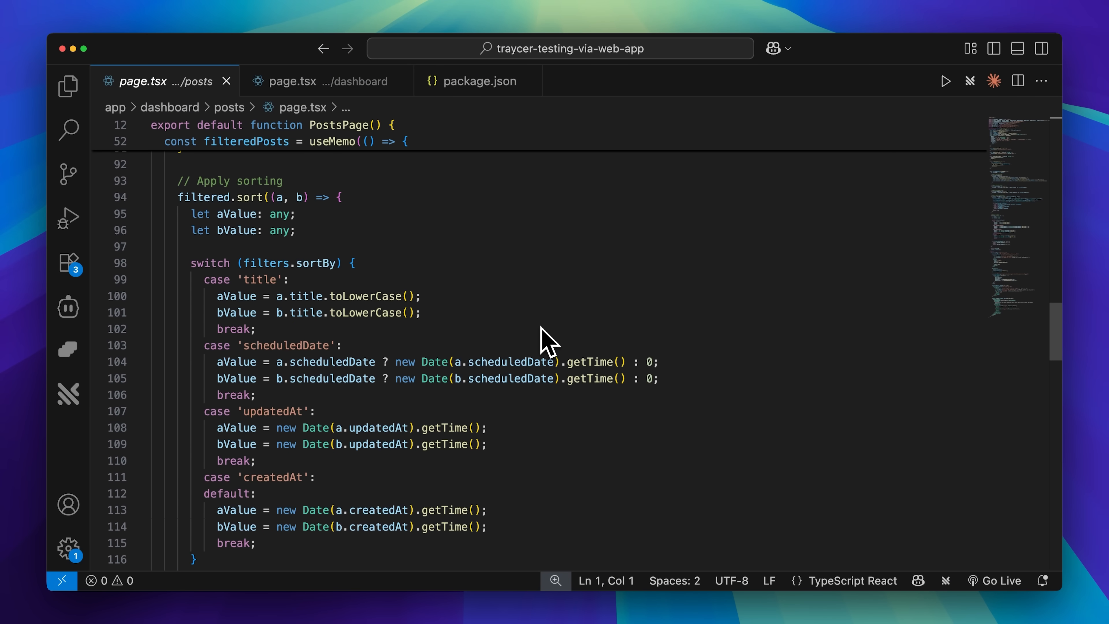
Step: Browse the posts and dashboard page.tsx code, then review package.json dependencies with tailwindcss ^3.4.0
{"action": "scroll", "scroll_direction": "down", "scroll_amount": 3}
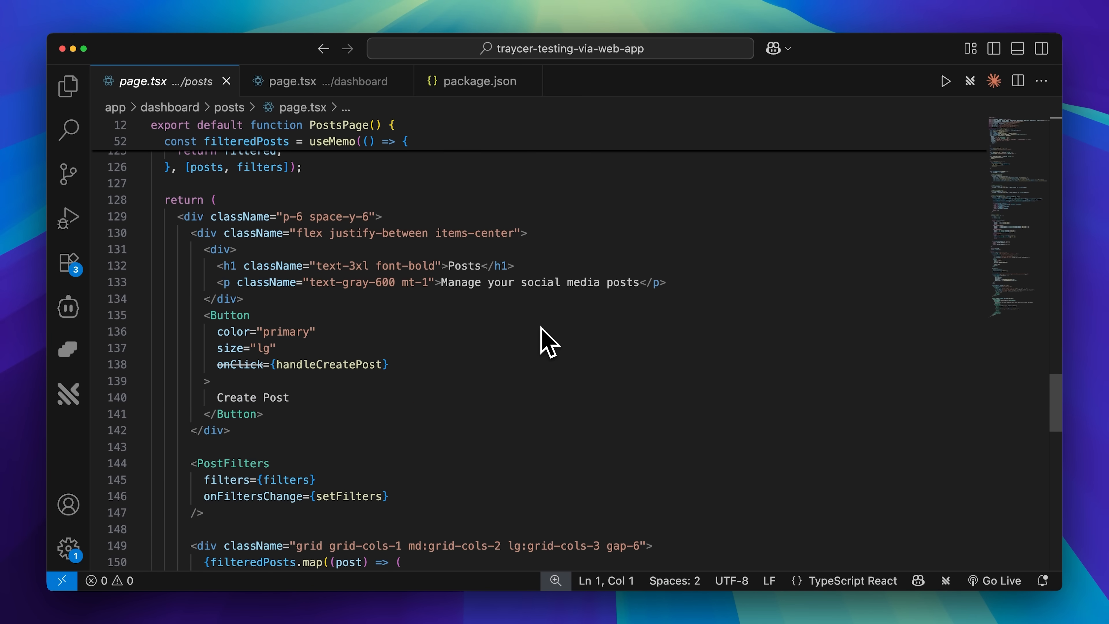
{"action": "scroll", "scroll_direction": "down", "scroll_amount": 3}
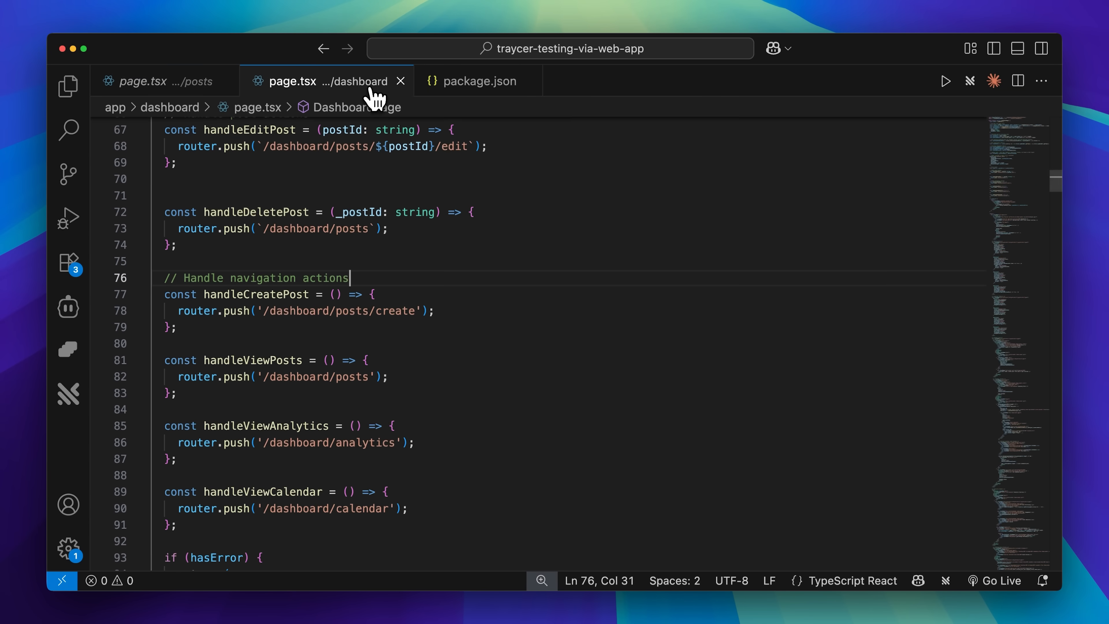
{"action": "scroll", "scroll_direction": "down", "scroll_amount": 3}
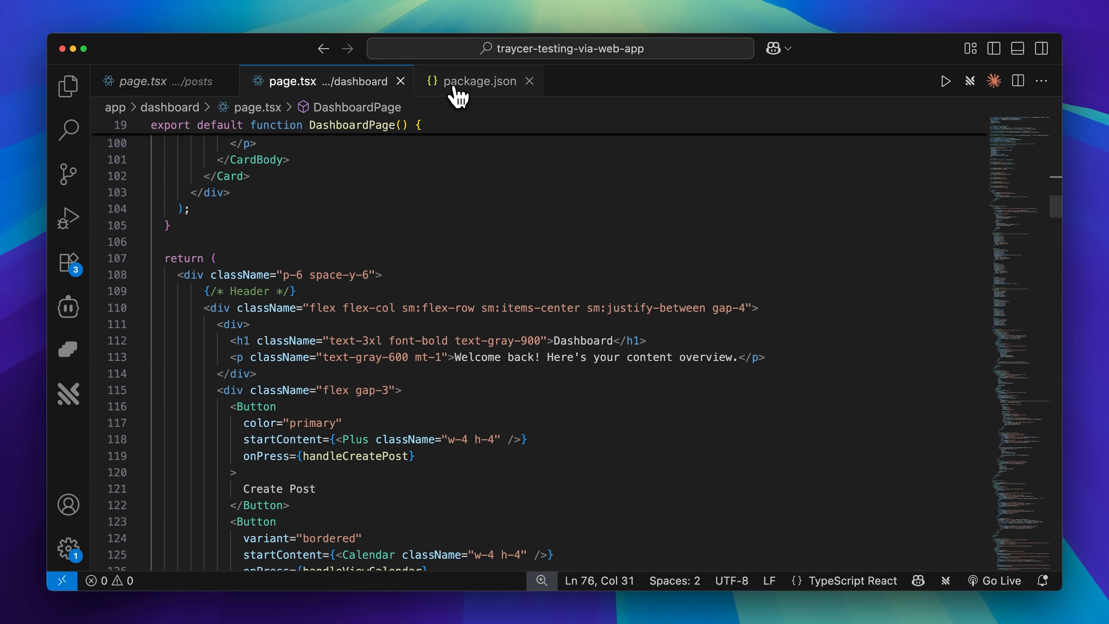
{"action": "left_click", "coordinate": [477, 82]}
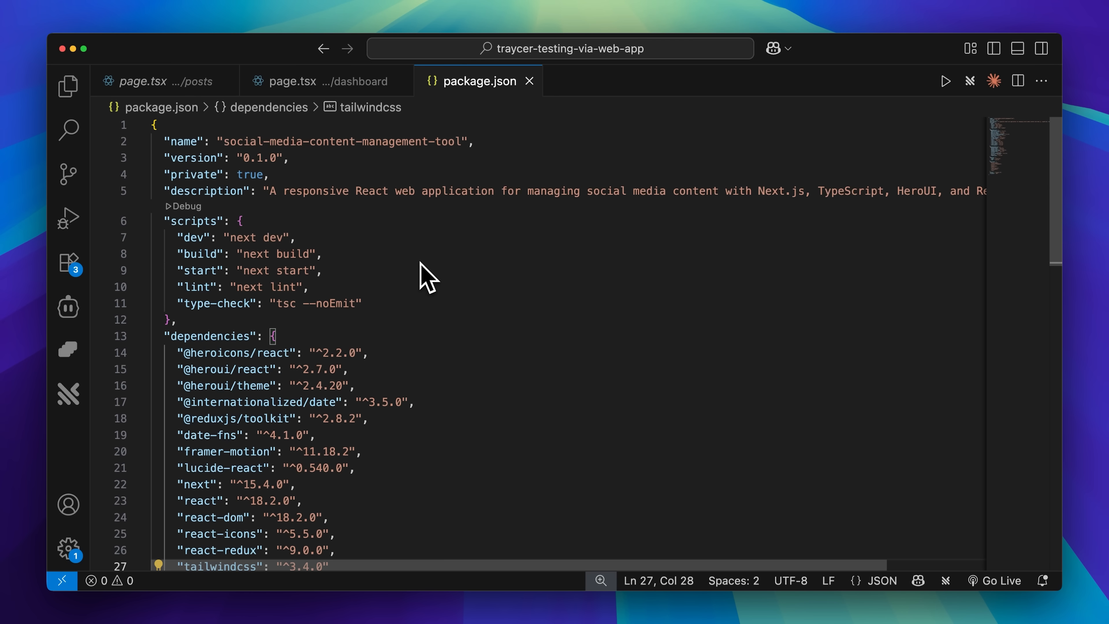
{"action": "scroll", "scroll_direction": "down", "scroll_amount": 3}
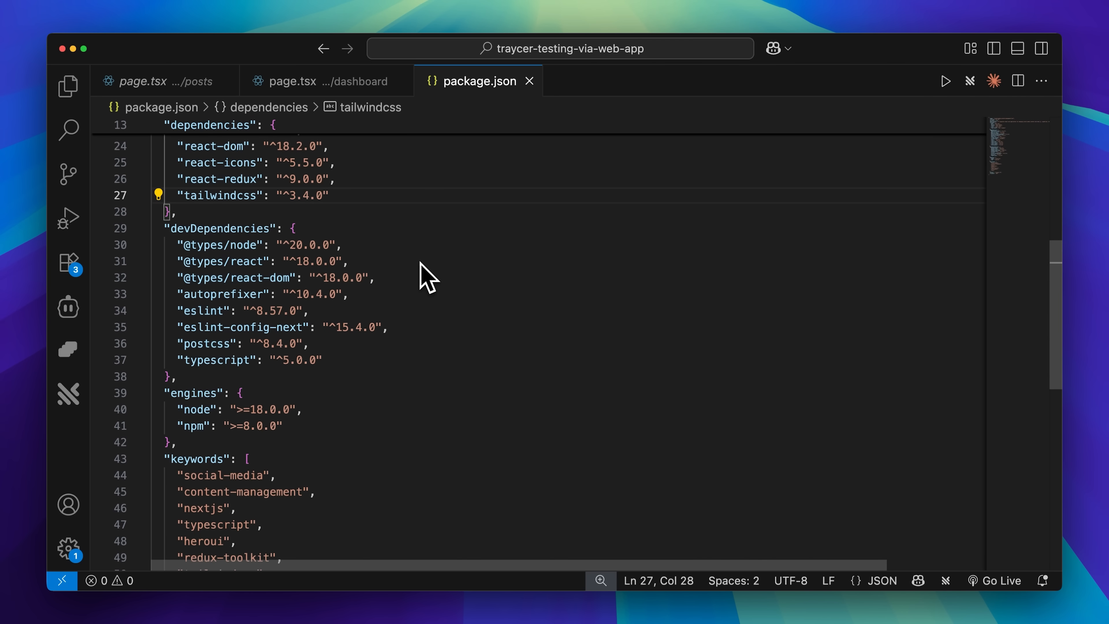
{"action": "mouse_move", "coordinate": [297, 213]}
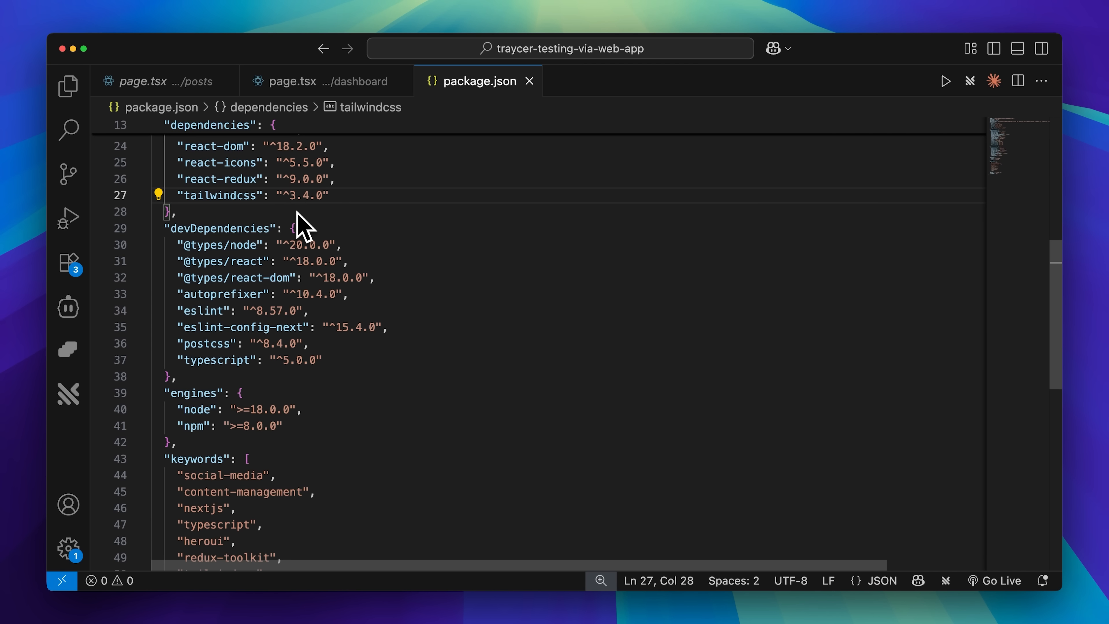
{"action": "mouse_move", "coordinate": [465, 249]}
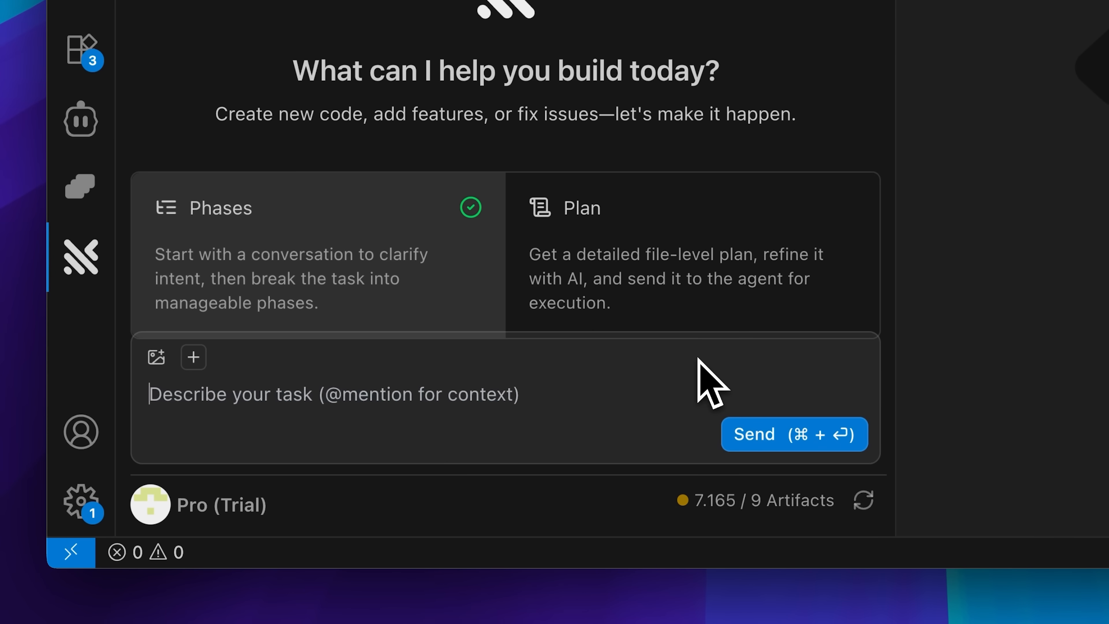
Step: Ask Traycer to 'fix the error if any' and review its Downgrade TailwindCSS to v3.4.0 phase plan
{"action": "type", "text": "fix the error if any"}
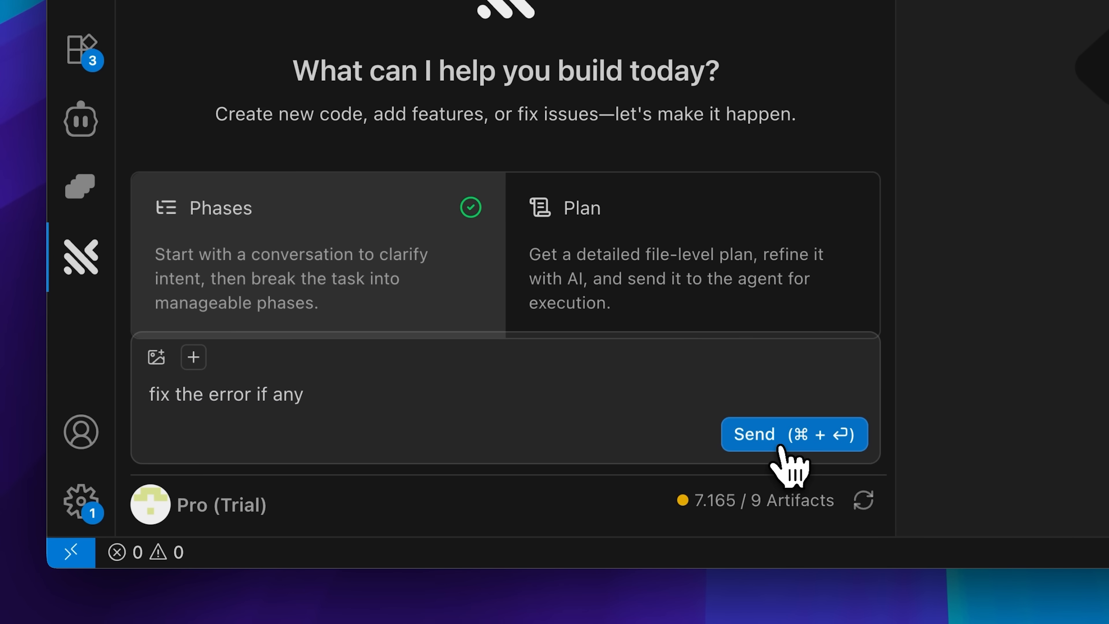
{"action": "left_click", "coordinate": [787, 433]}
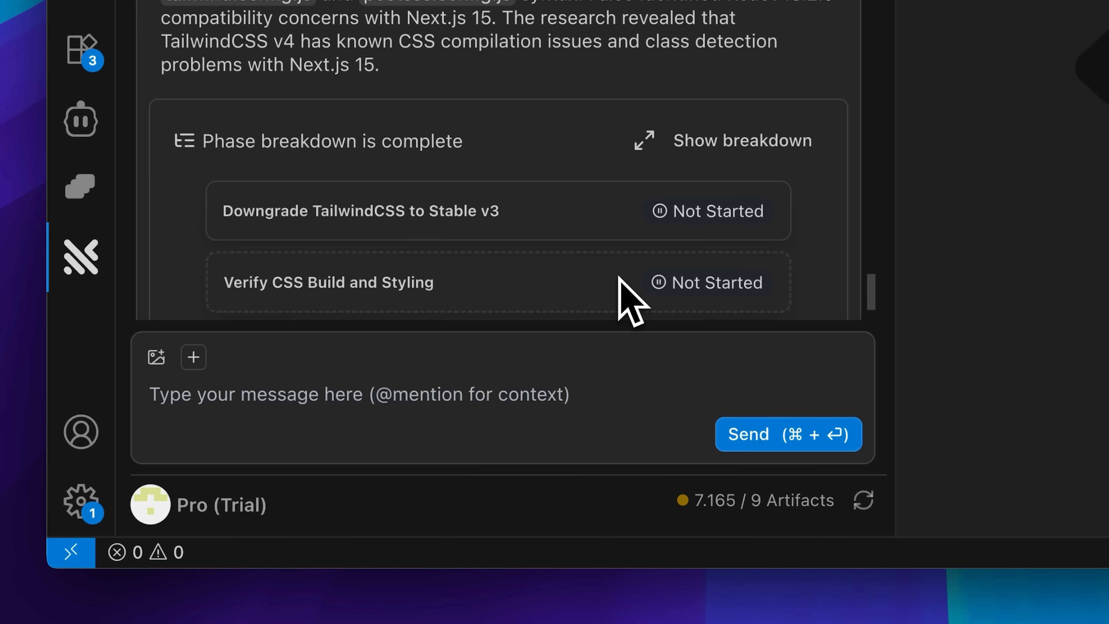
{"action": "scroll", "scroll_direction": "down", "scroll_amount": 3}
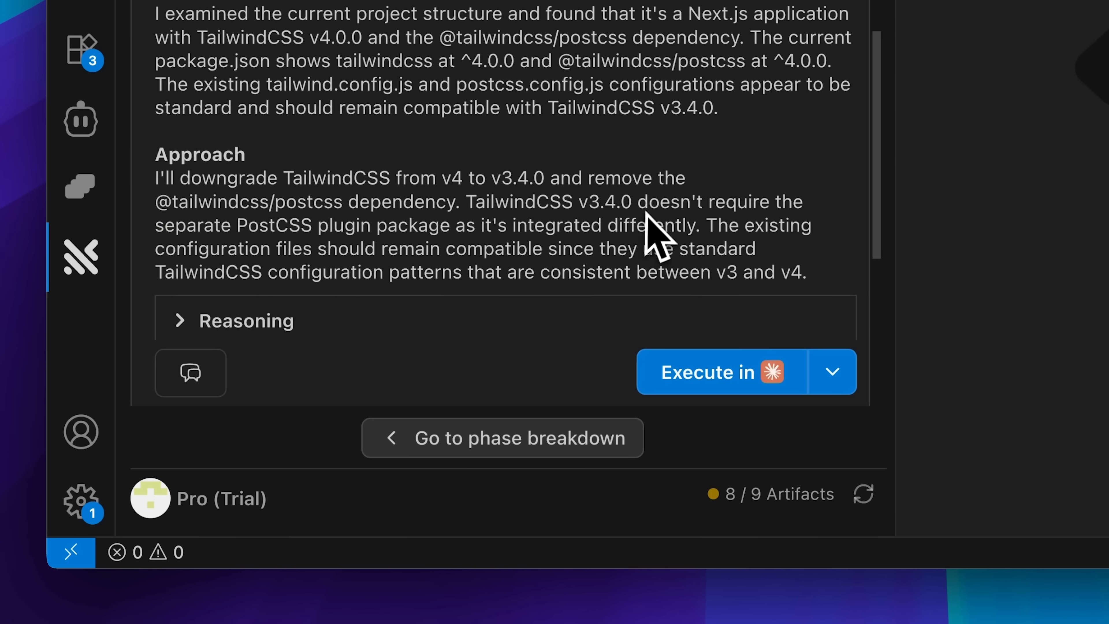
{"action": "scroll", "scroll_direction": "down", "scroll_amount": 3}
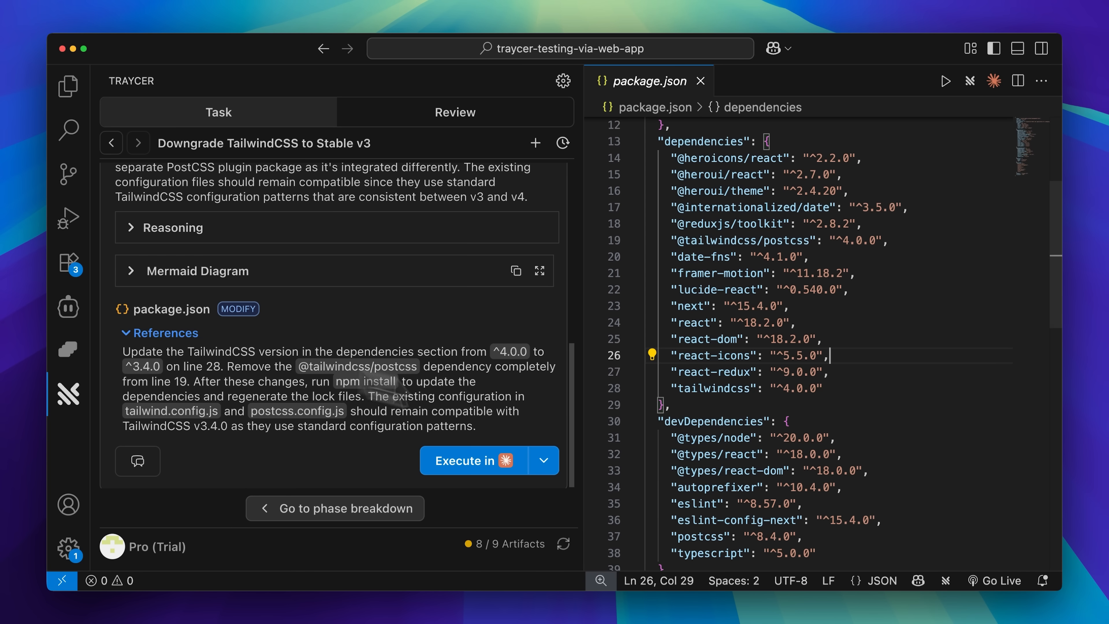
{"action": "mouse_move", "coordinate": [592, 398]}
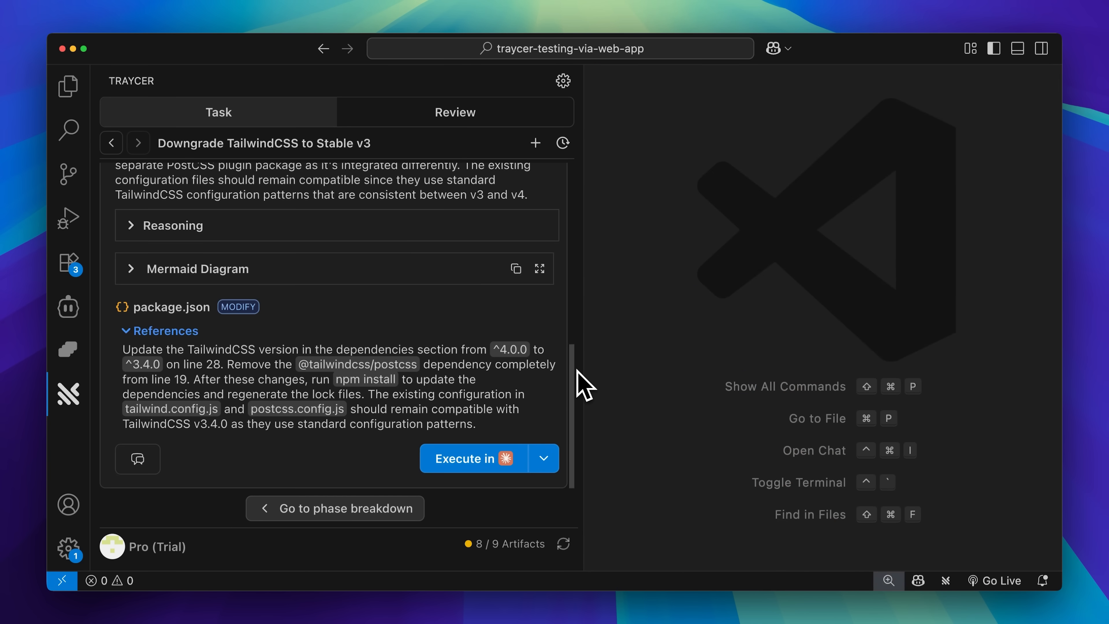
Step: Close package.json after reviewing it against the plan's References
{"action": "left_click", "coordinate": [544, 457]}
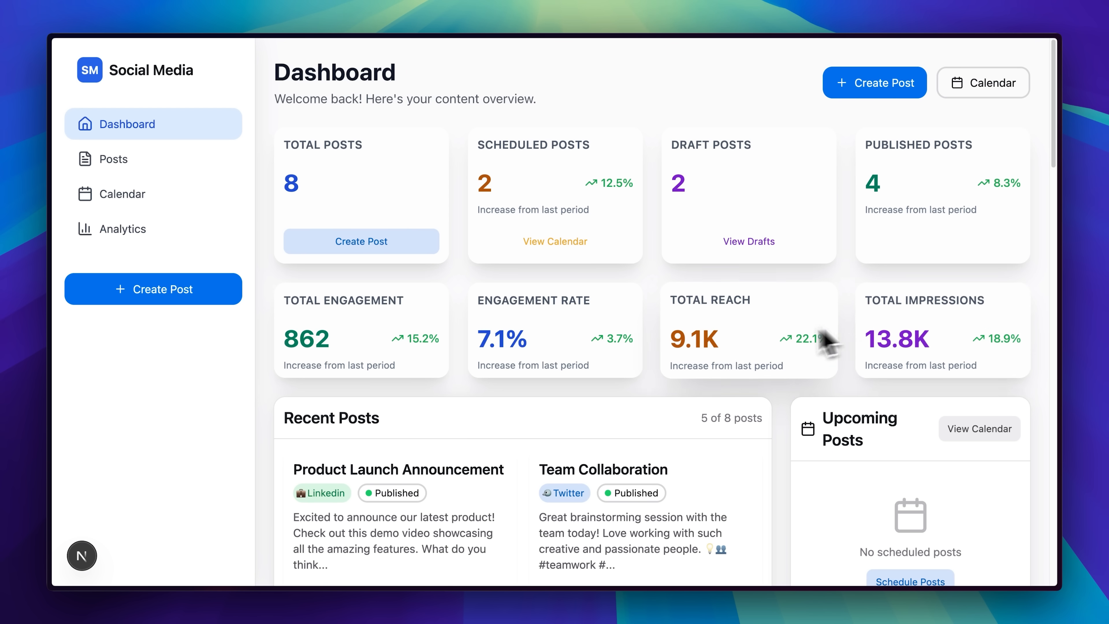
{"action": "mouse_move", "coordinate": [500, 274]}
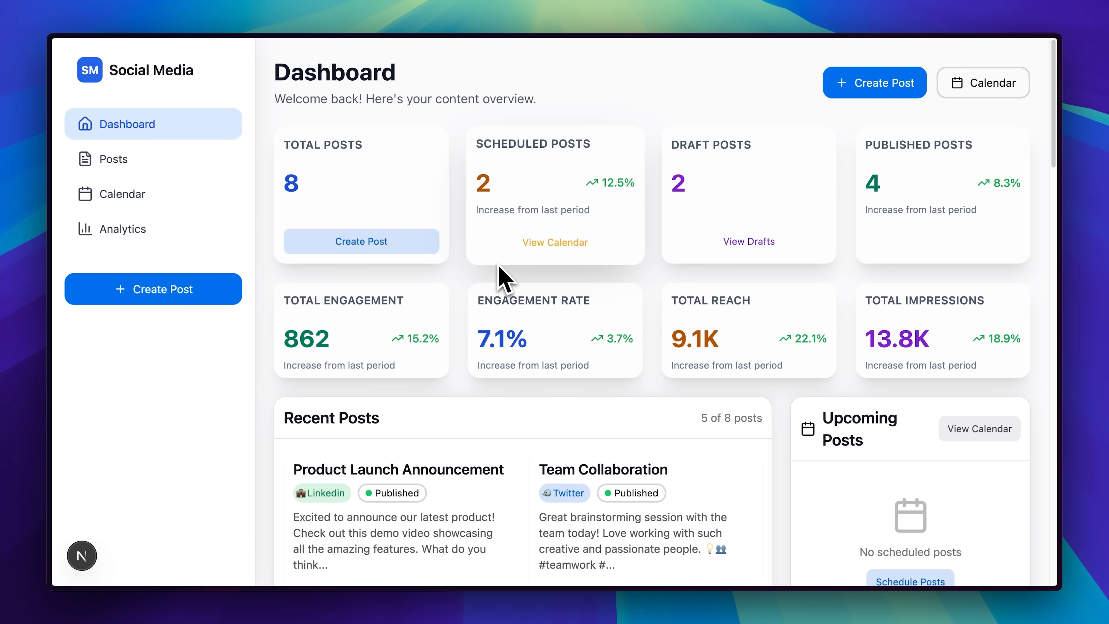